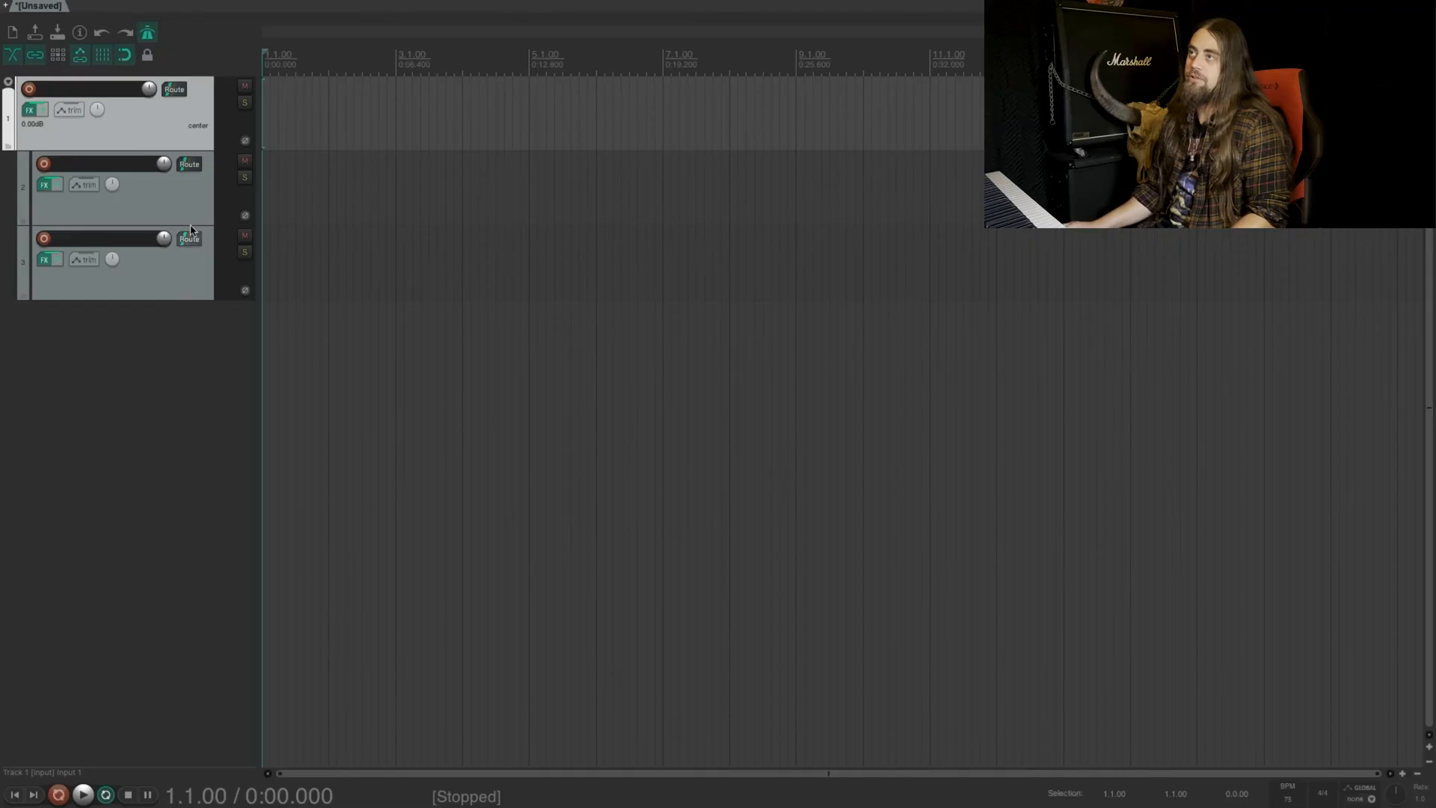
{"action": "mouse_move", "coordinate": [131, 321]}
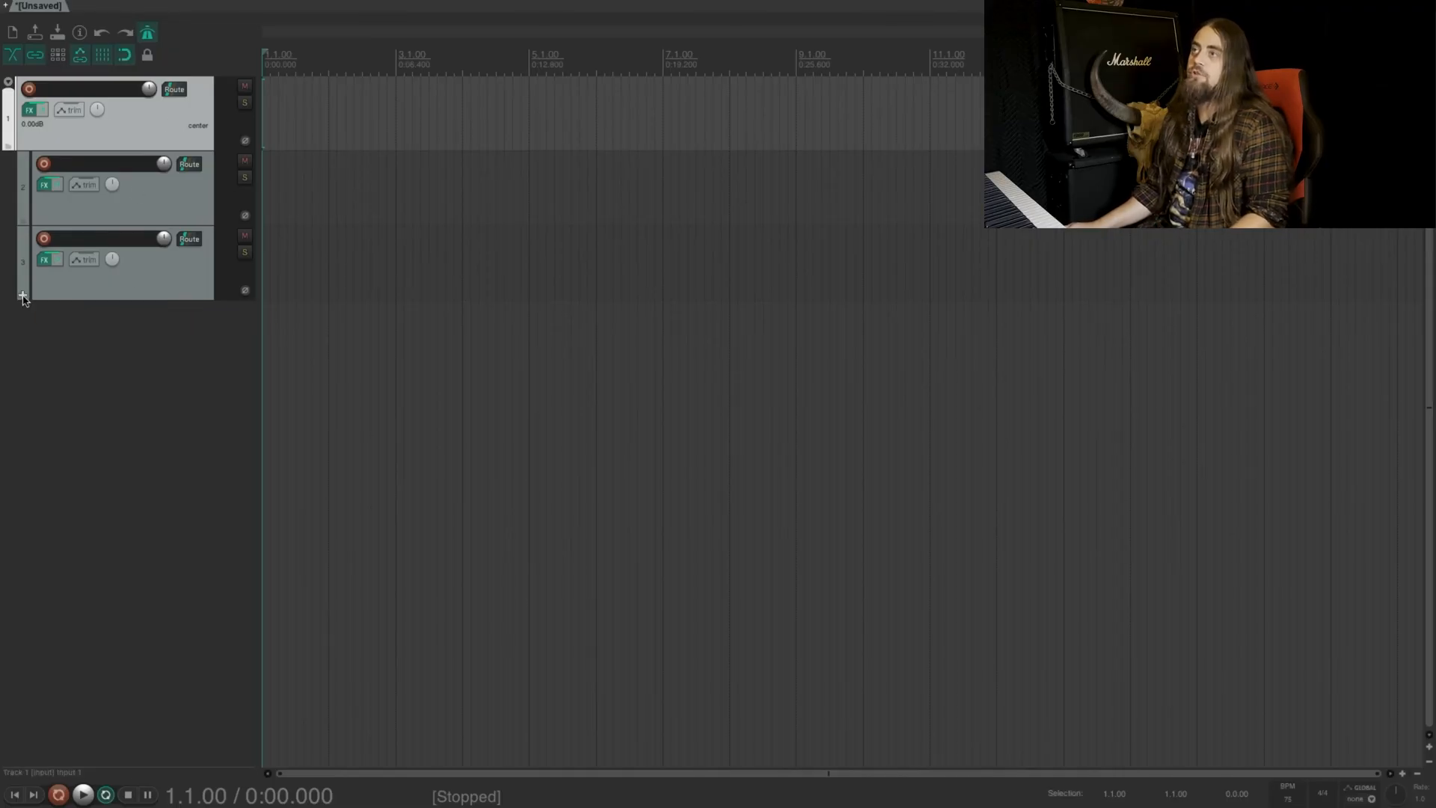
{"action": "mouse_move", "coordinate": [22, 294]}
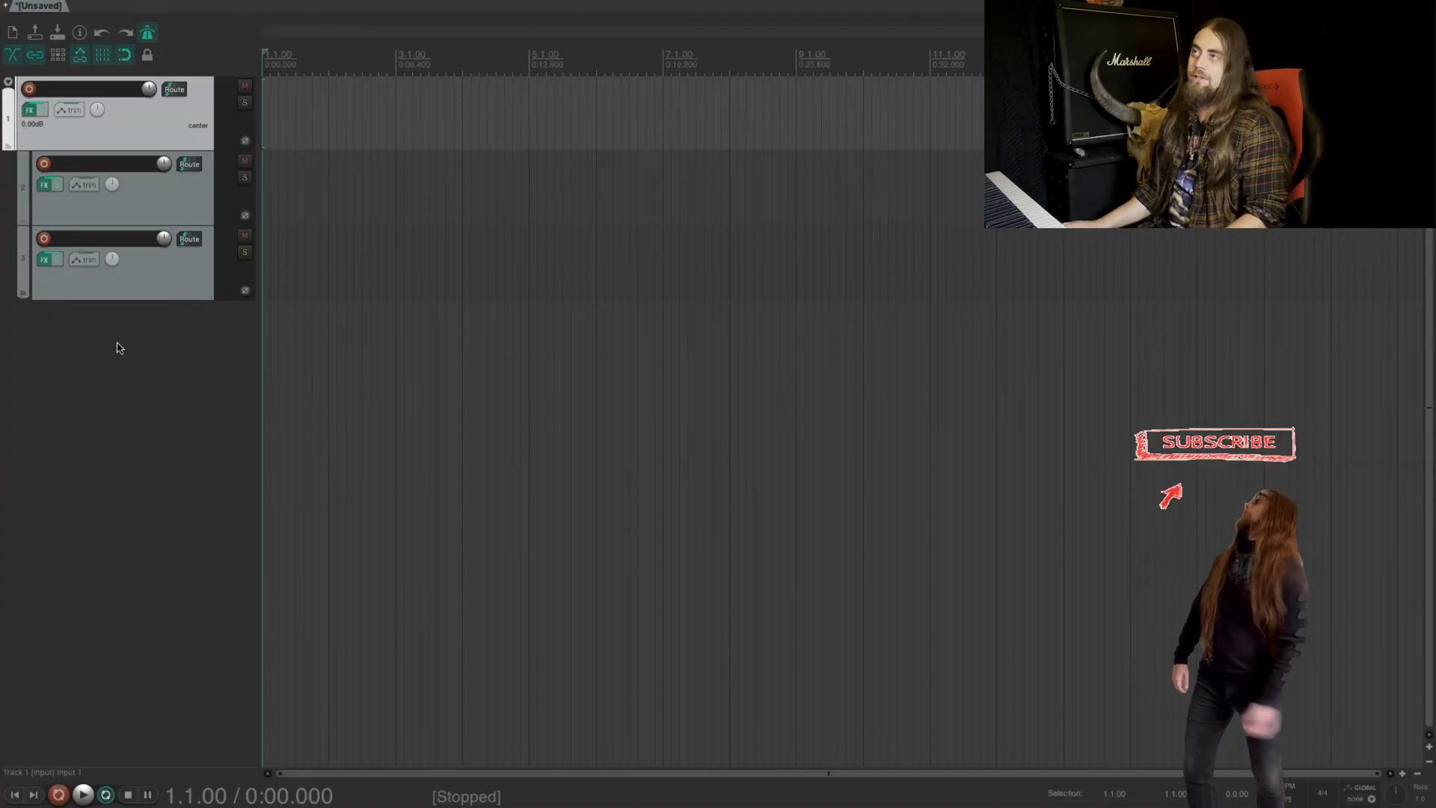
Name the folder track 'Minitaur' and its child tracks 'MIDI' and 'Audio'.
{"action": "double_click", "coordinate": [86, 89]}
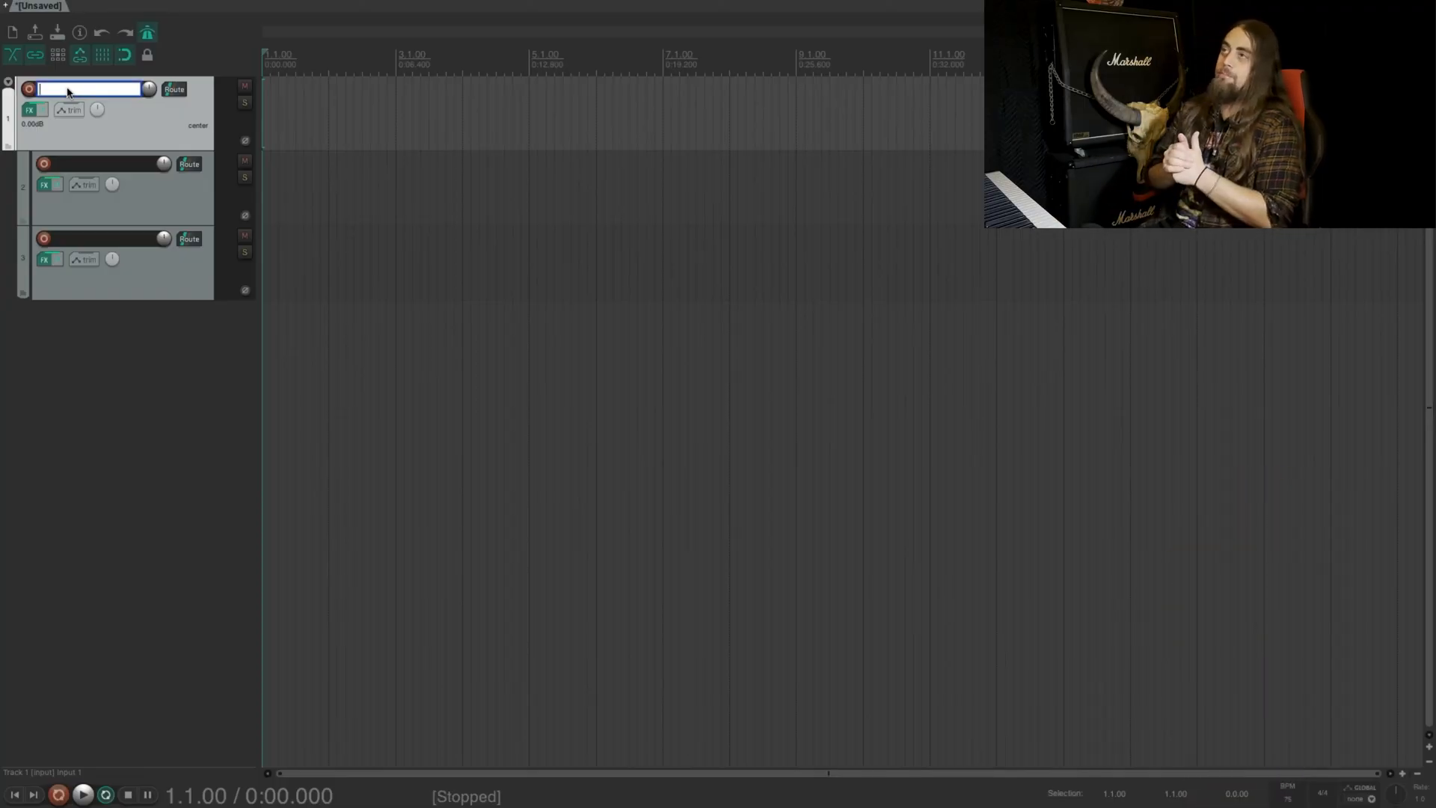
{"action": "type", "text": "M"}
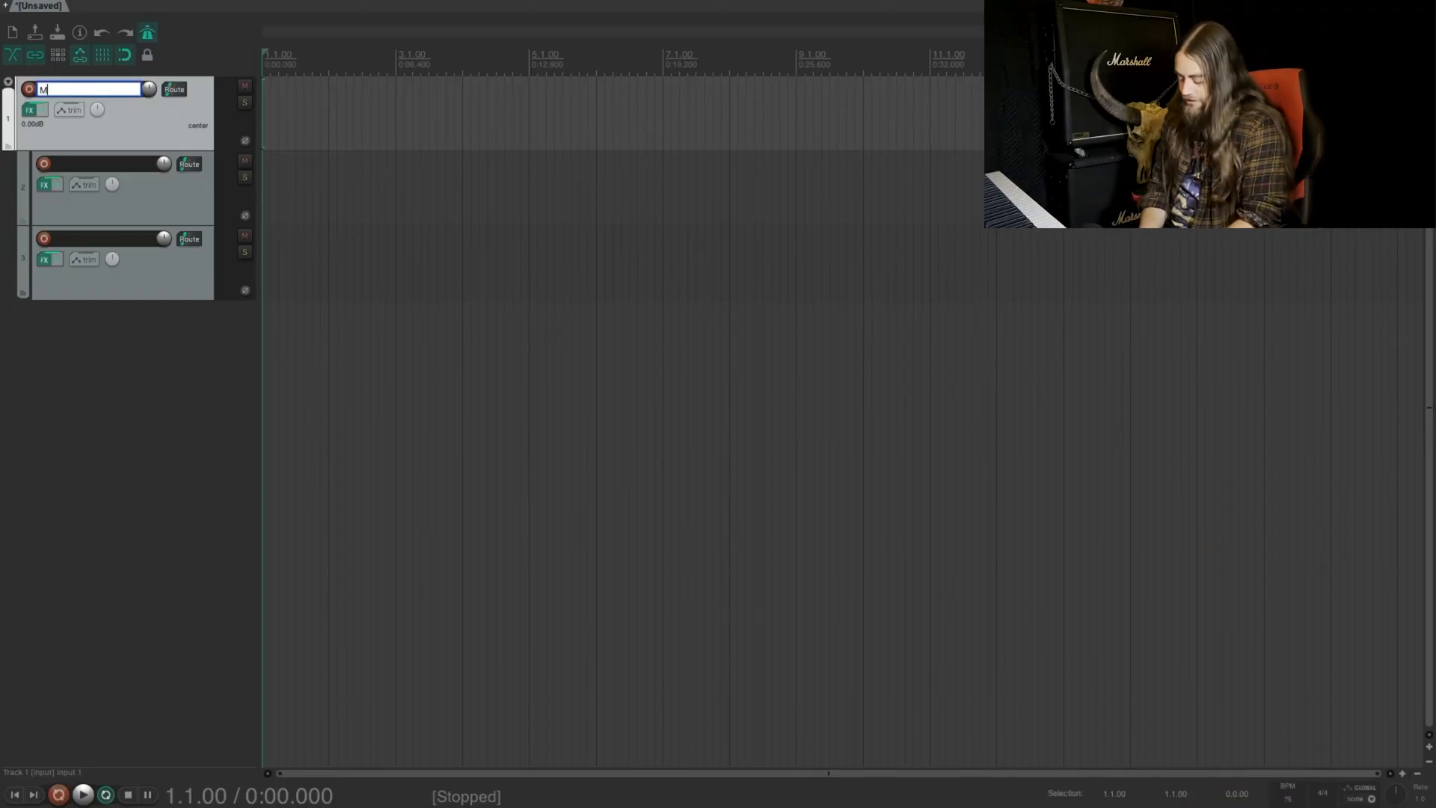
{"action": "type", "text": "initaur"}
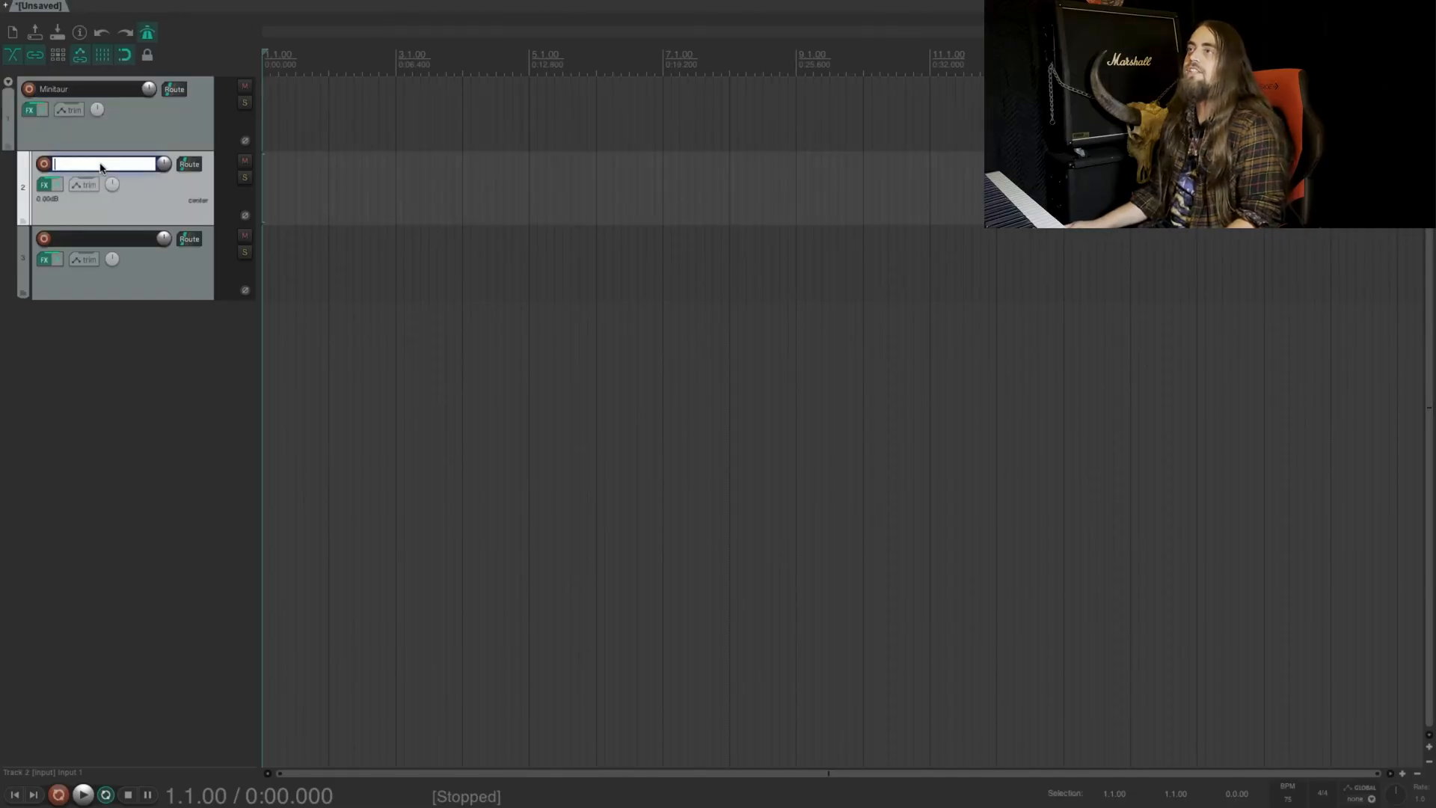
{"action": "type", "text": "M"}
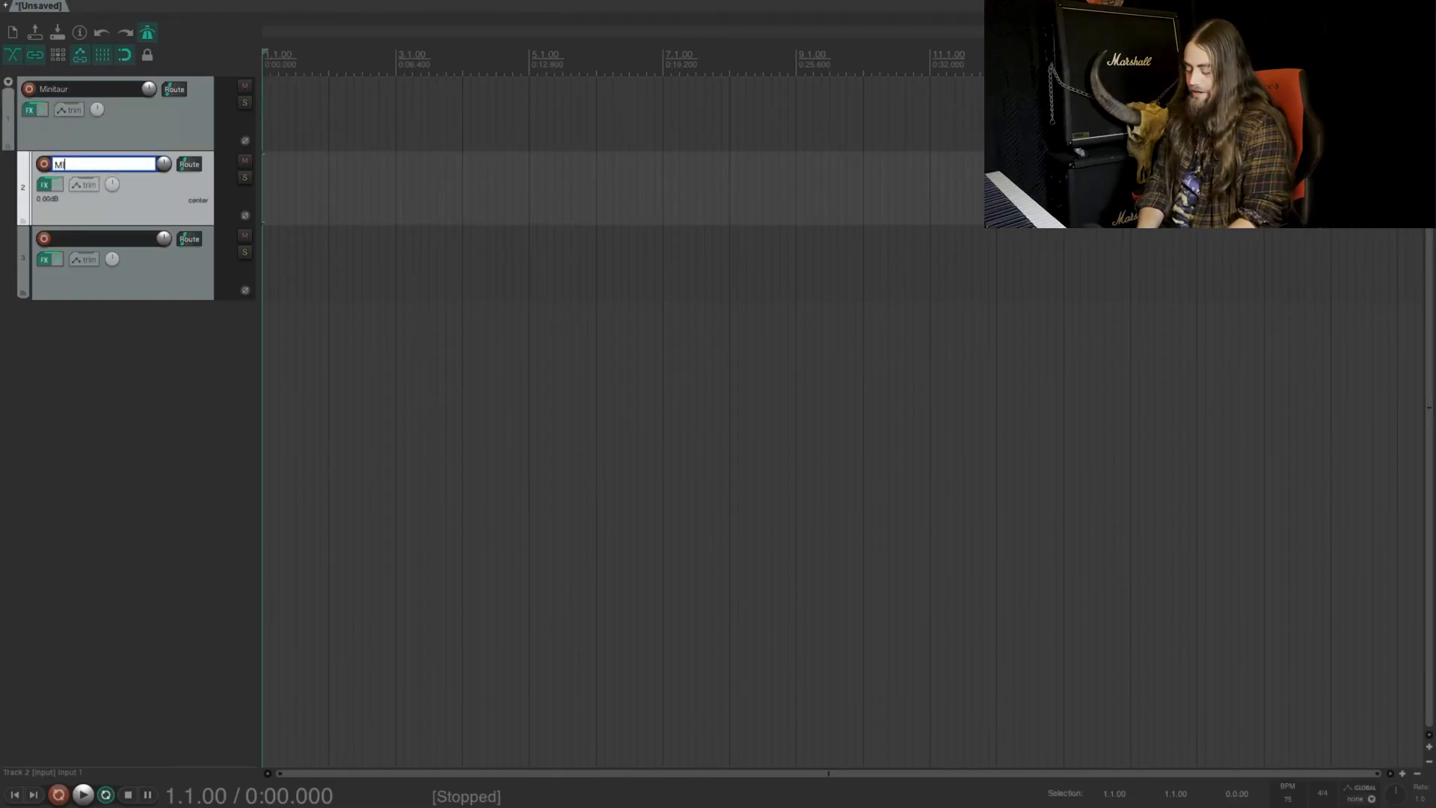
{"action": "type", "text": "IDI"}
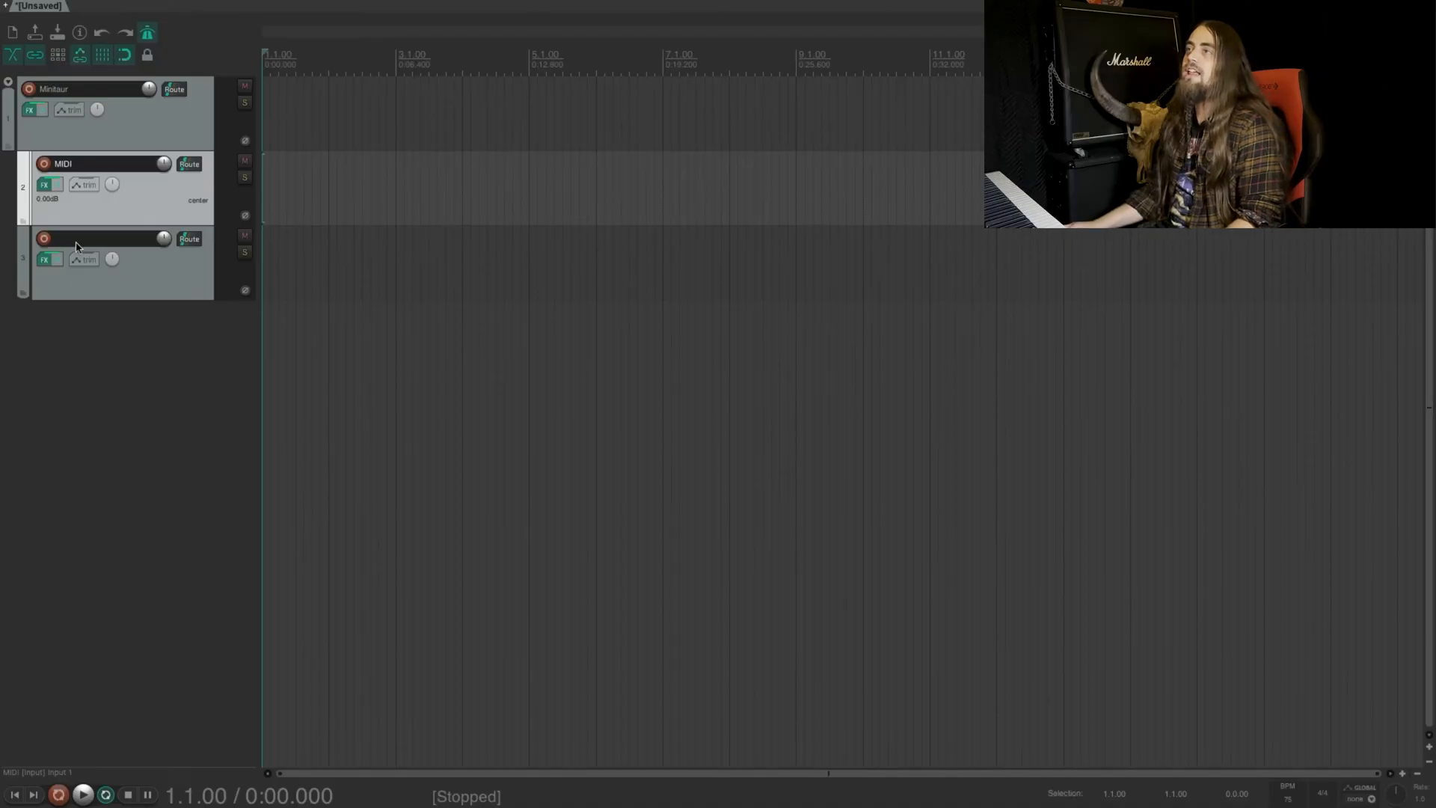
{"action": "type", "text": "Audio"}
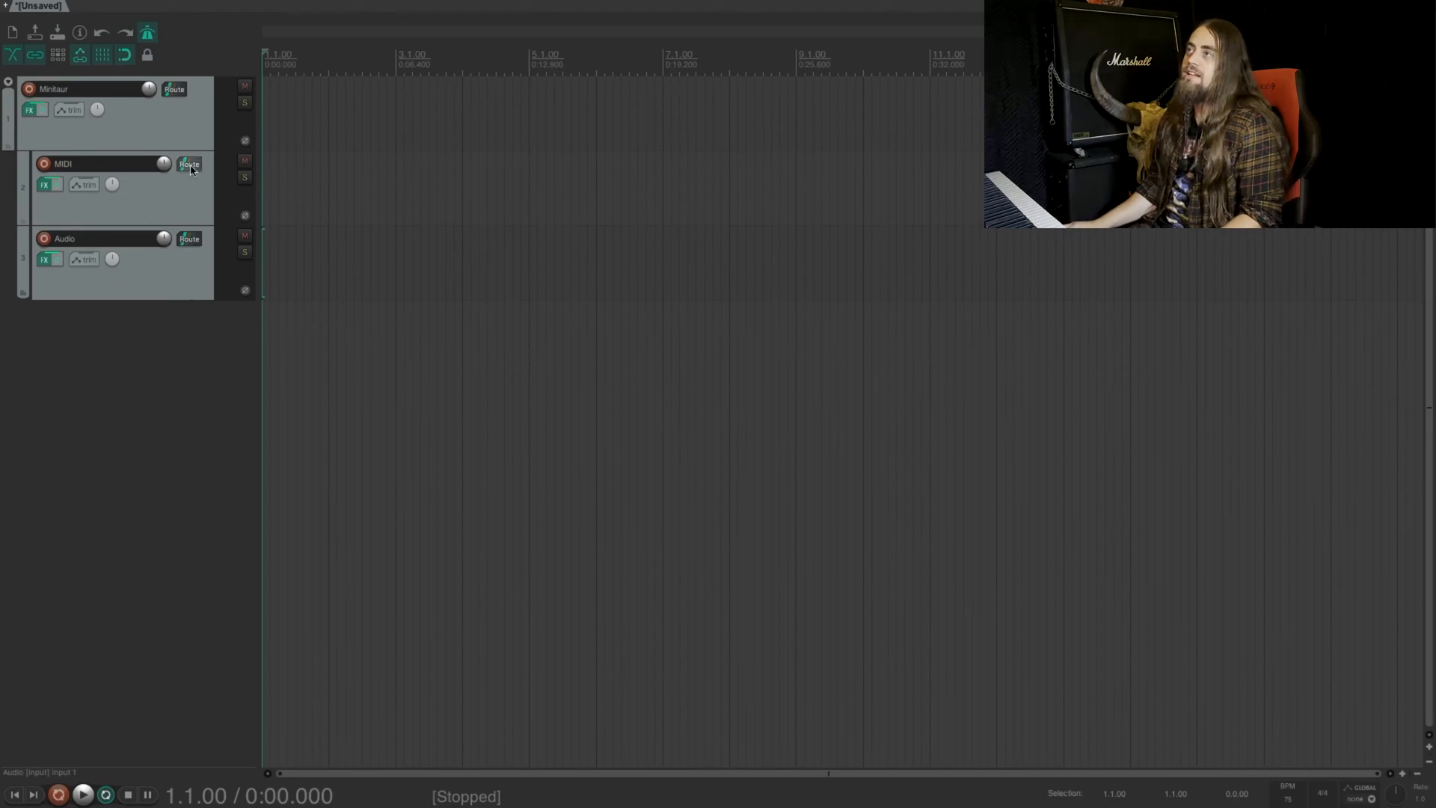
Route the MIDI track's hardware output to Moog Minitaur on channel 1.
{"action": "left_click", "coordinate": [188, 164]}
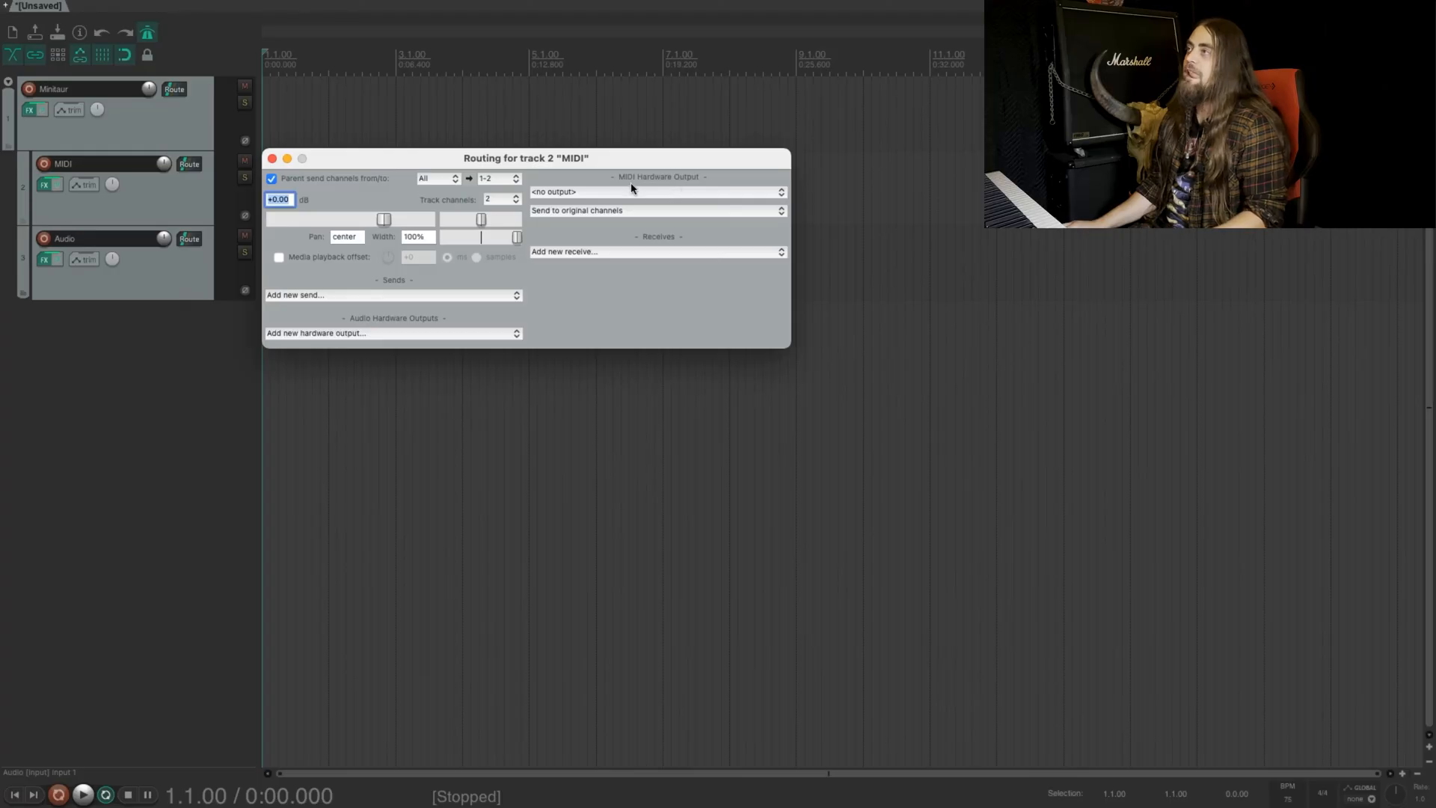
{"action": "mouse_move", "coordinate": [649, 183]}
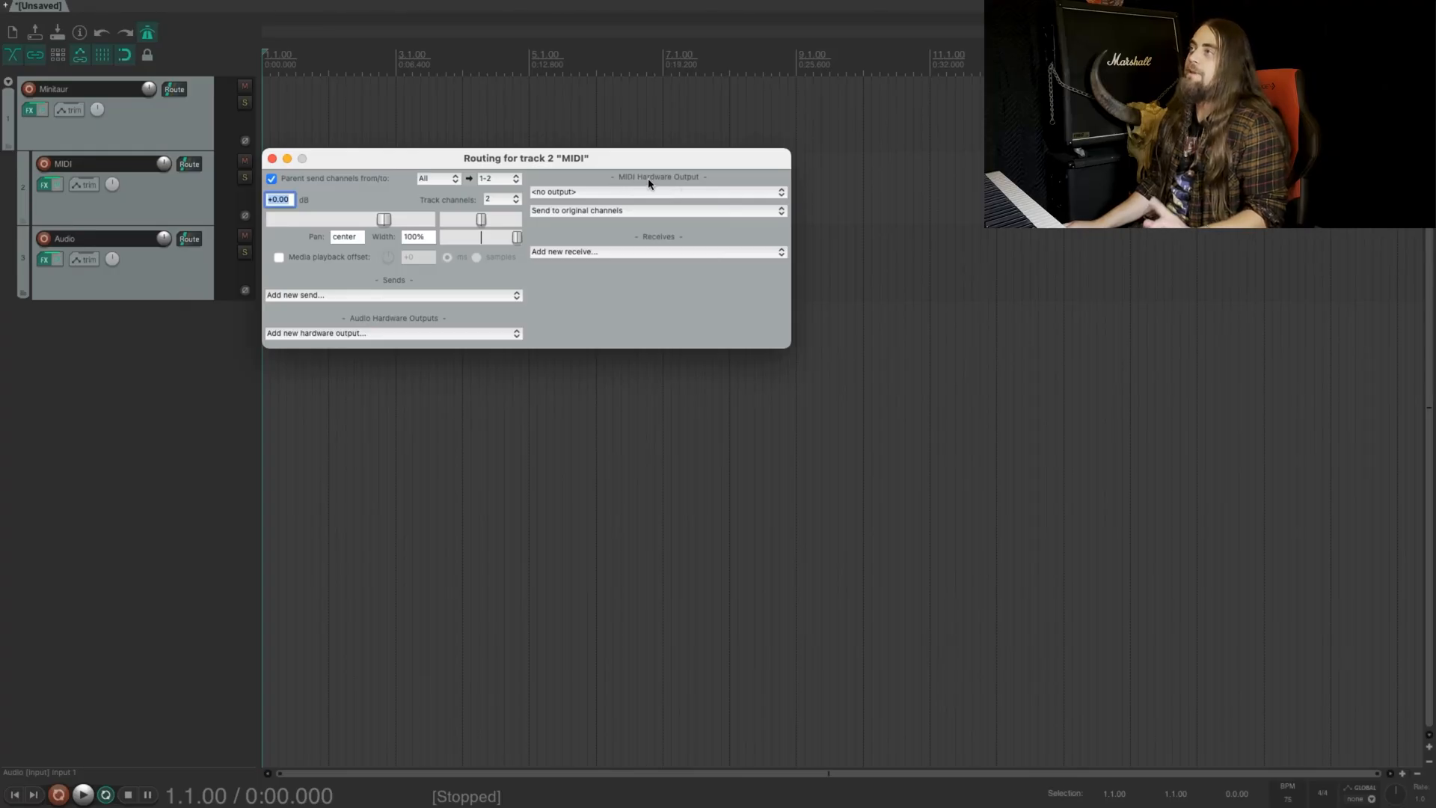
{"action": "mouse_move", "coordinate": [552, 197]}
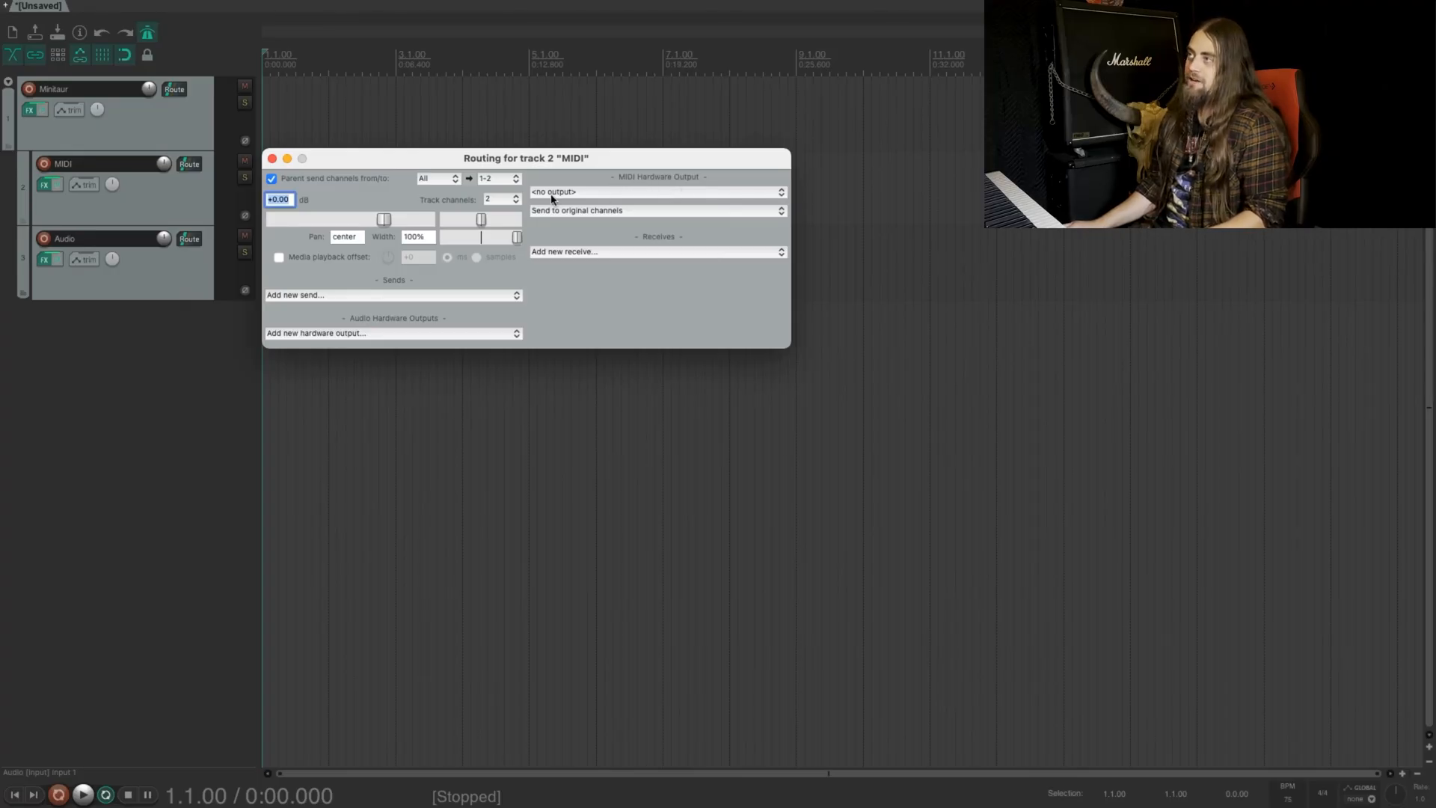
{"action": "left_click", "coordinate": [655, 193]}
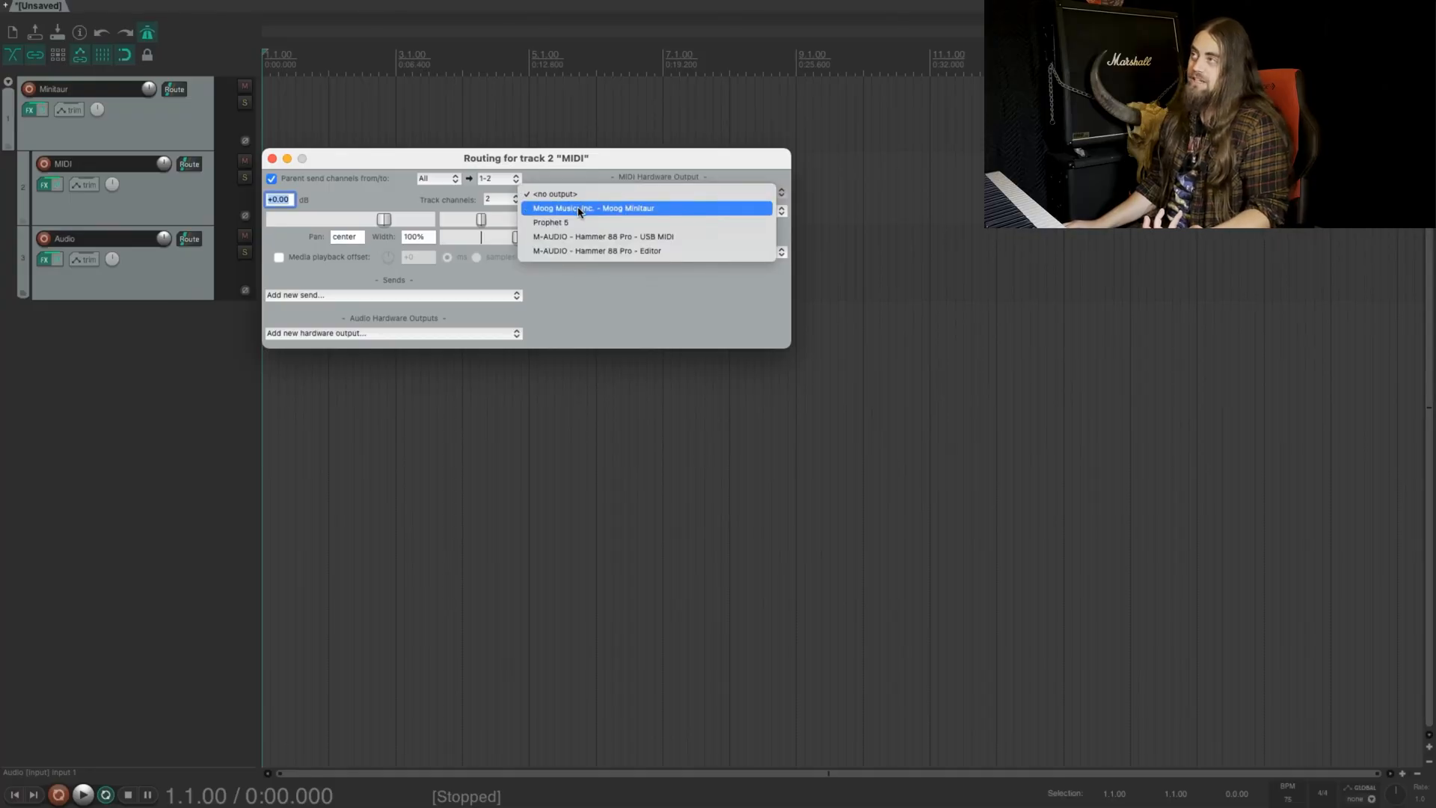
{"action": "mouse_move", "coordinate": [592, 217]}
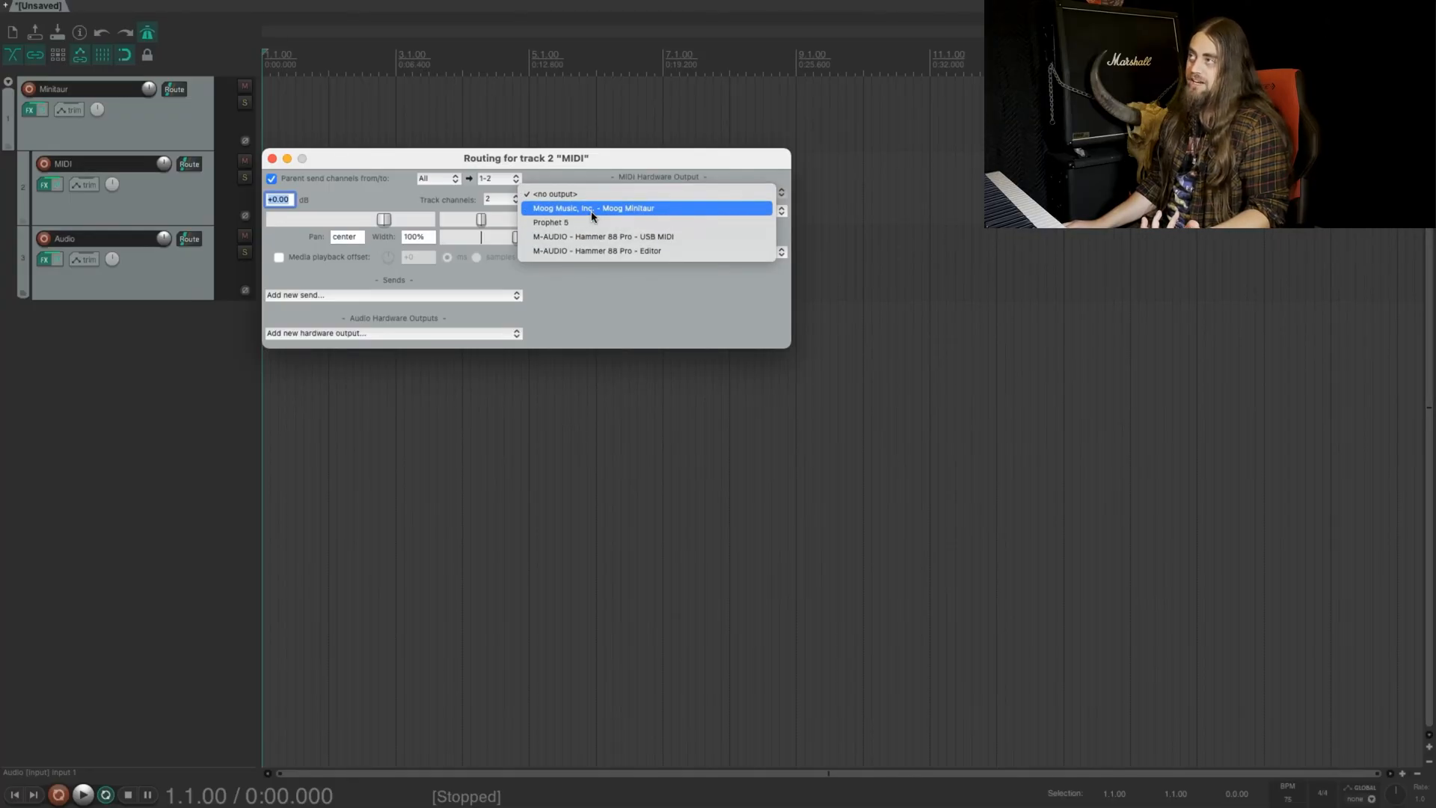
{"action": "left_click", "coordinate": [593, 208]}
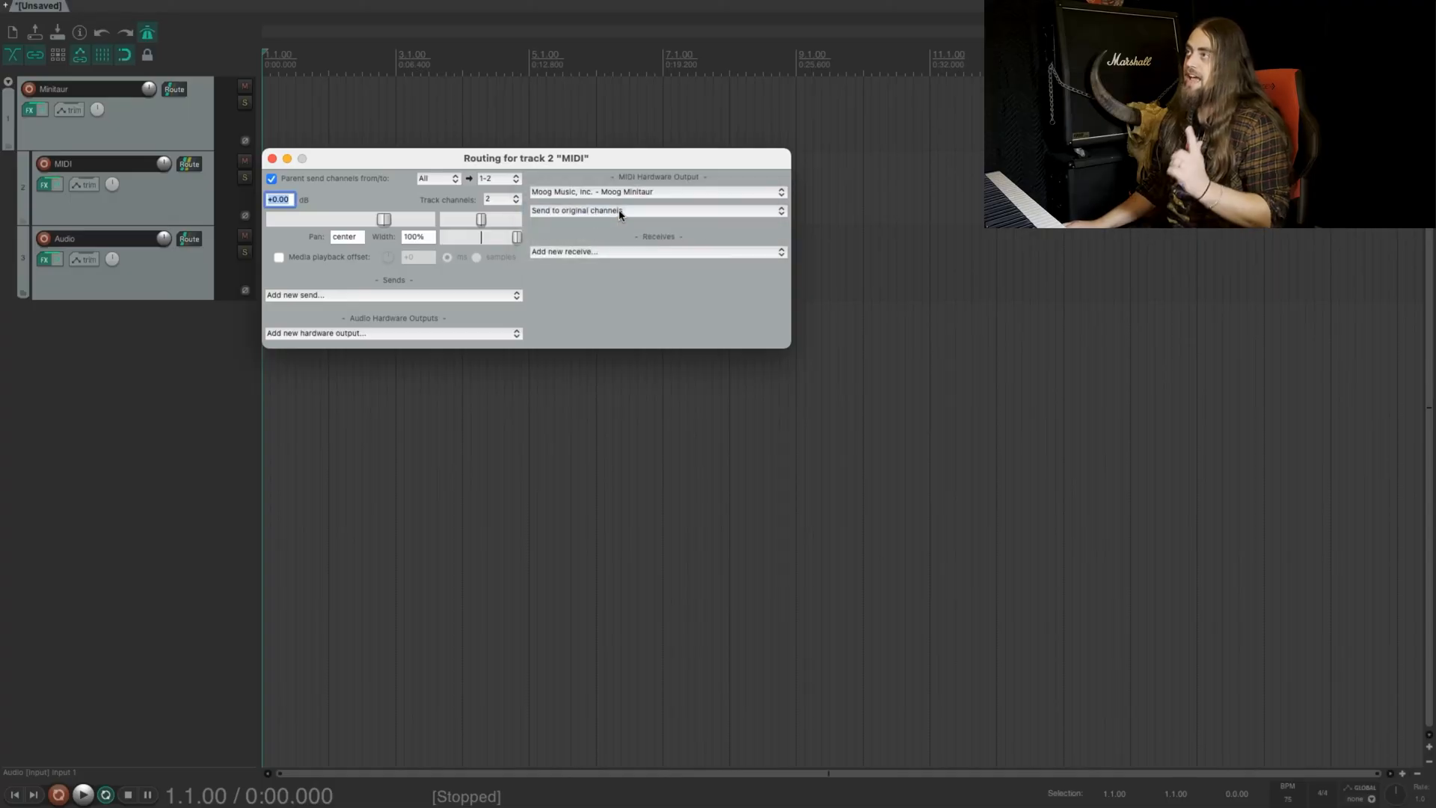
{"action": "left_click", "coordinate": [655, 211]}
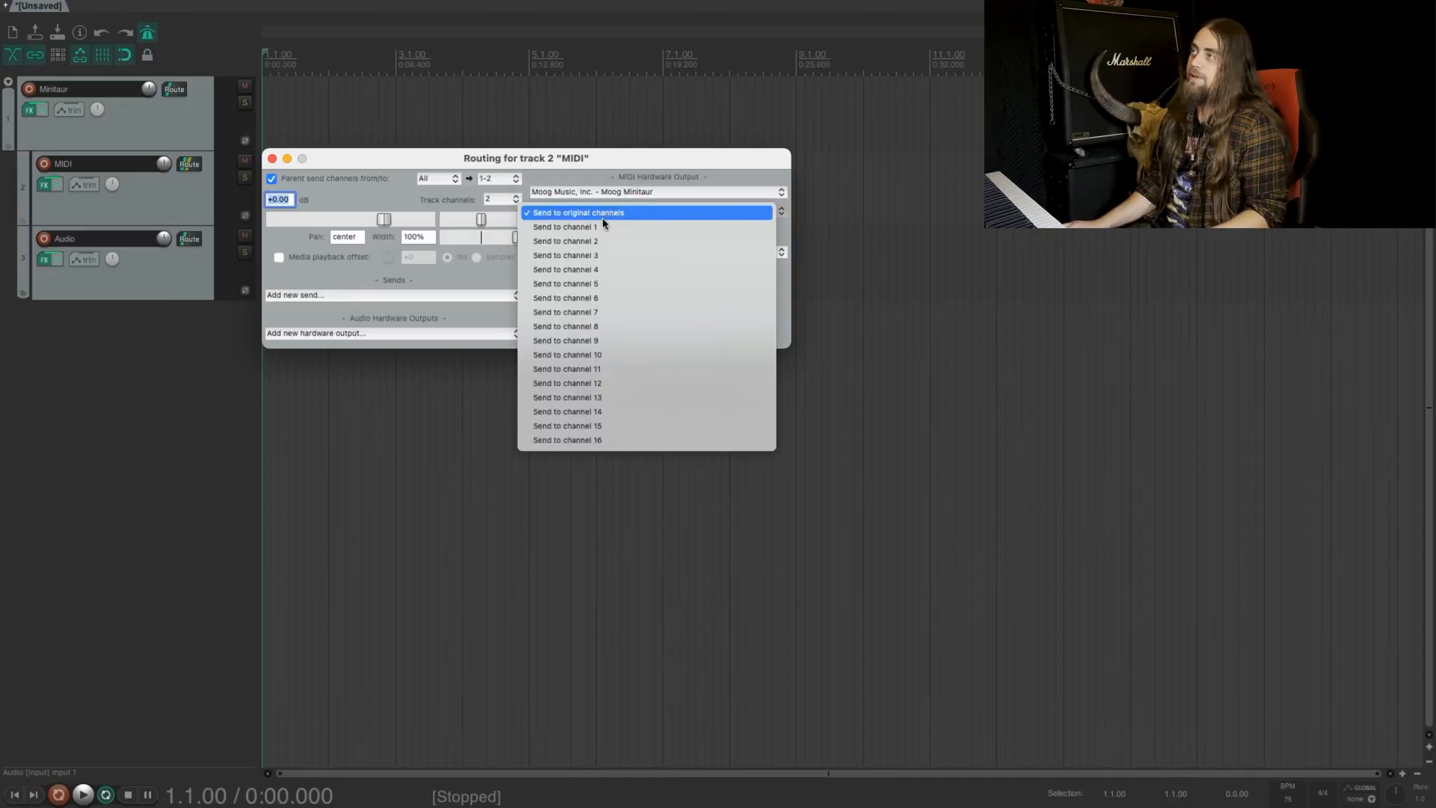
{"action": "mouse_move", "coordinate": [596, 240]}
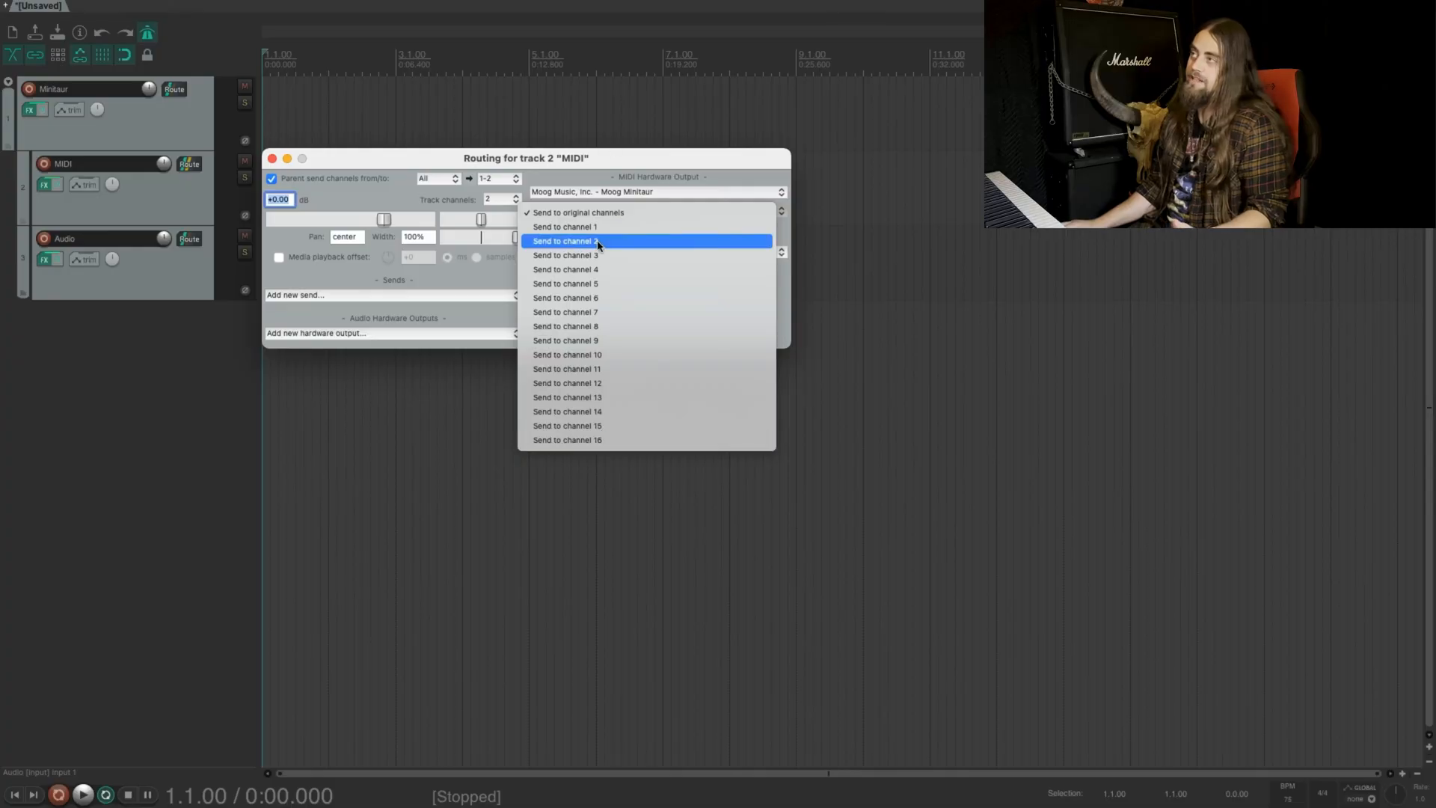
{"action": "left_click", "coordinate": [564, 226]}
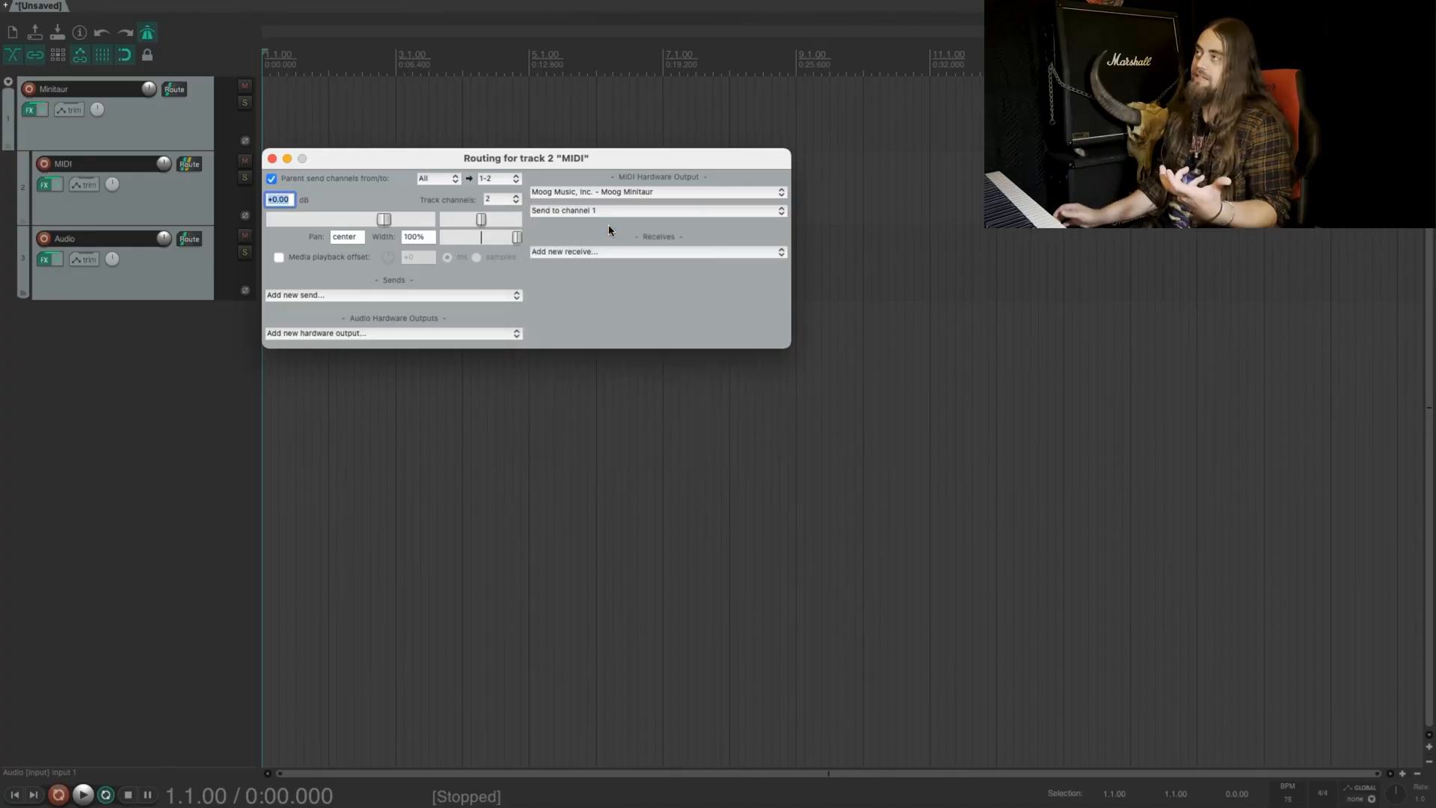
{"action": "left_click", "coordinate": [273, 159]}
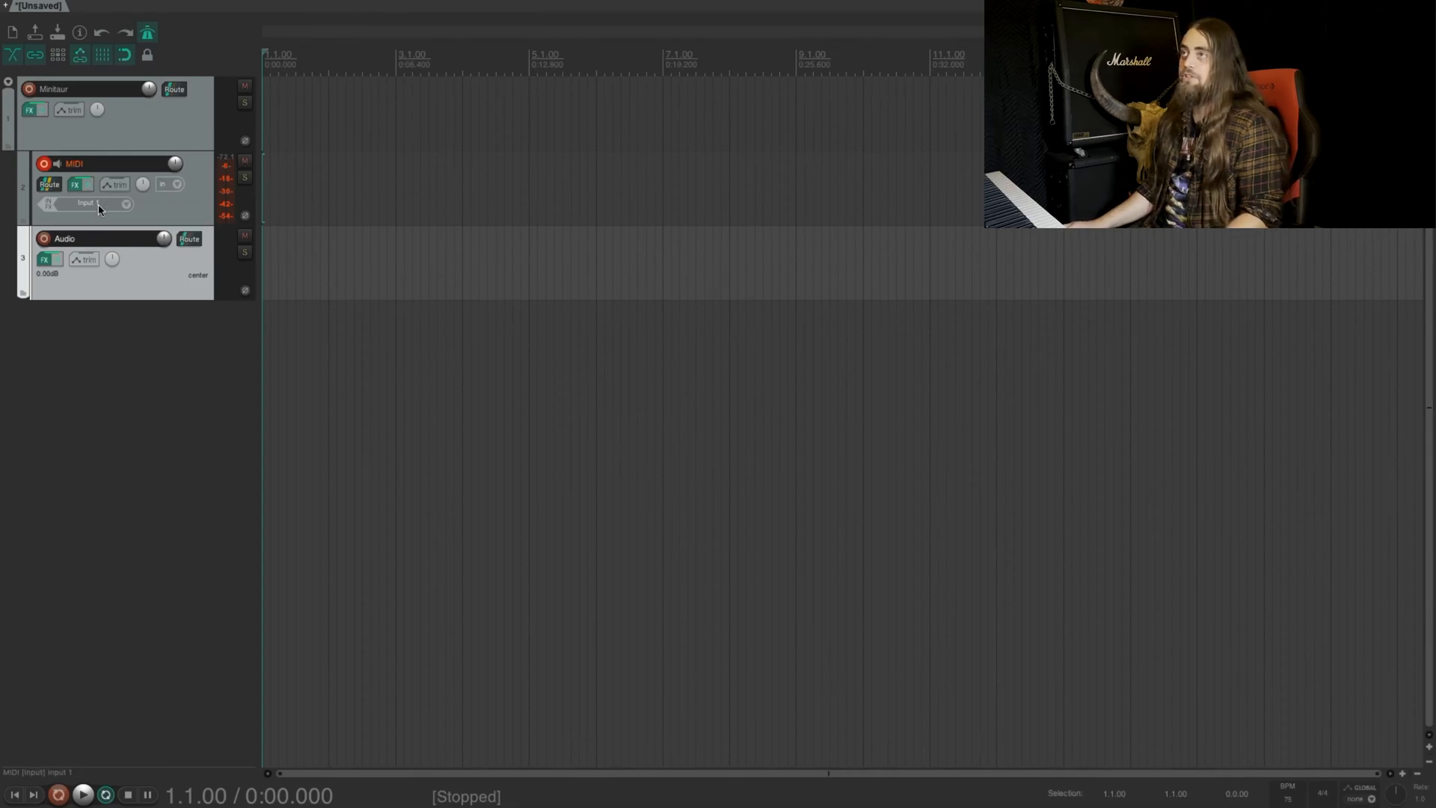
Set the MIDI track's input to All MIDI Inputs, all channels.
{"action": "left_click", "coordinate": [85, 203]}
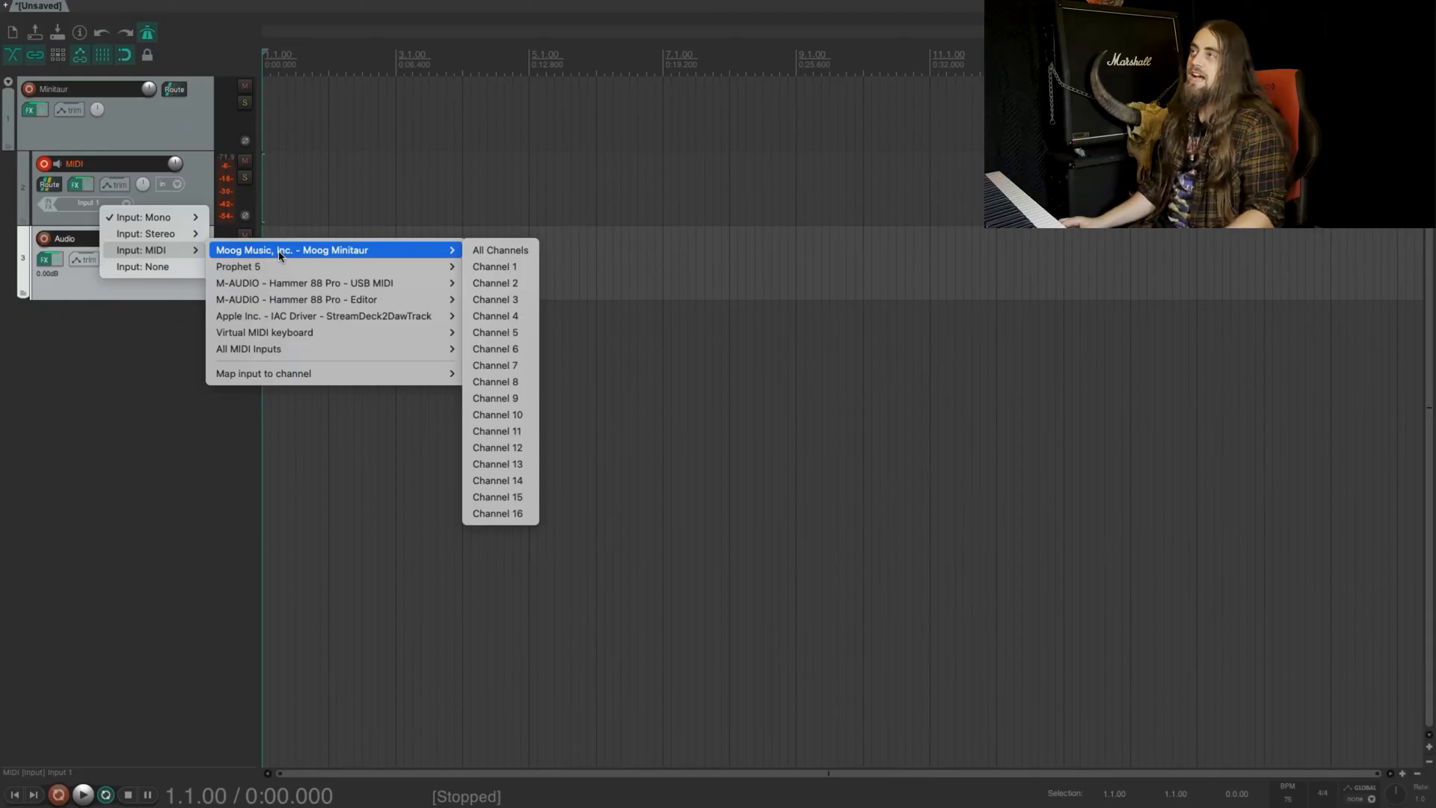
{"action": "mouse_move", "coordinate": [303, 282]}
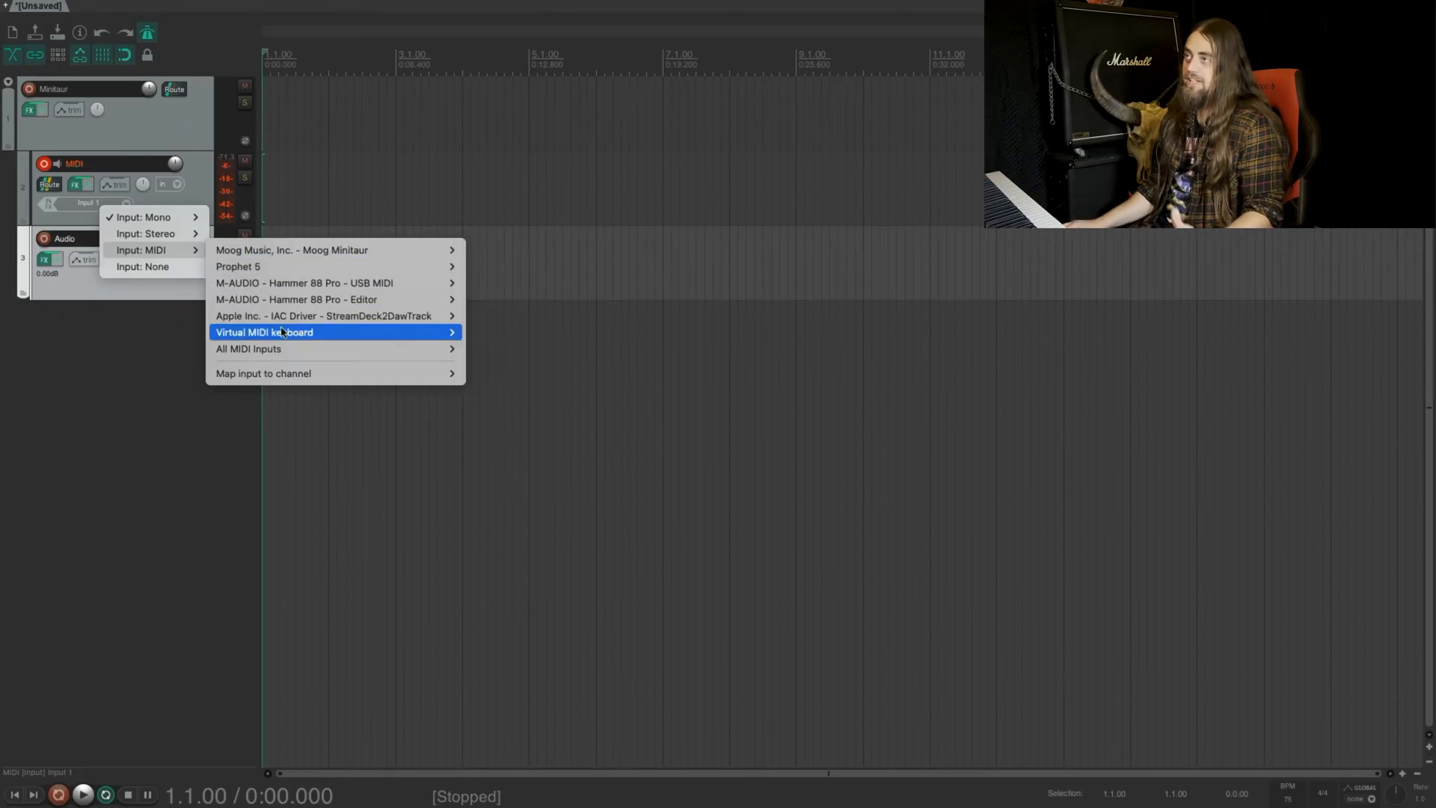
{"action": "mouse_move", "coordinate": [248, 349]}
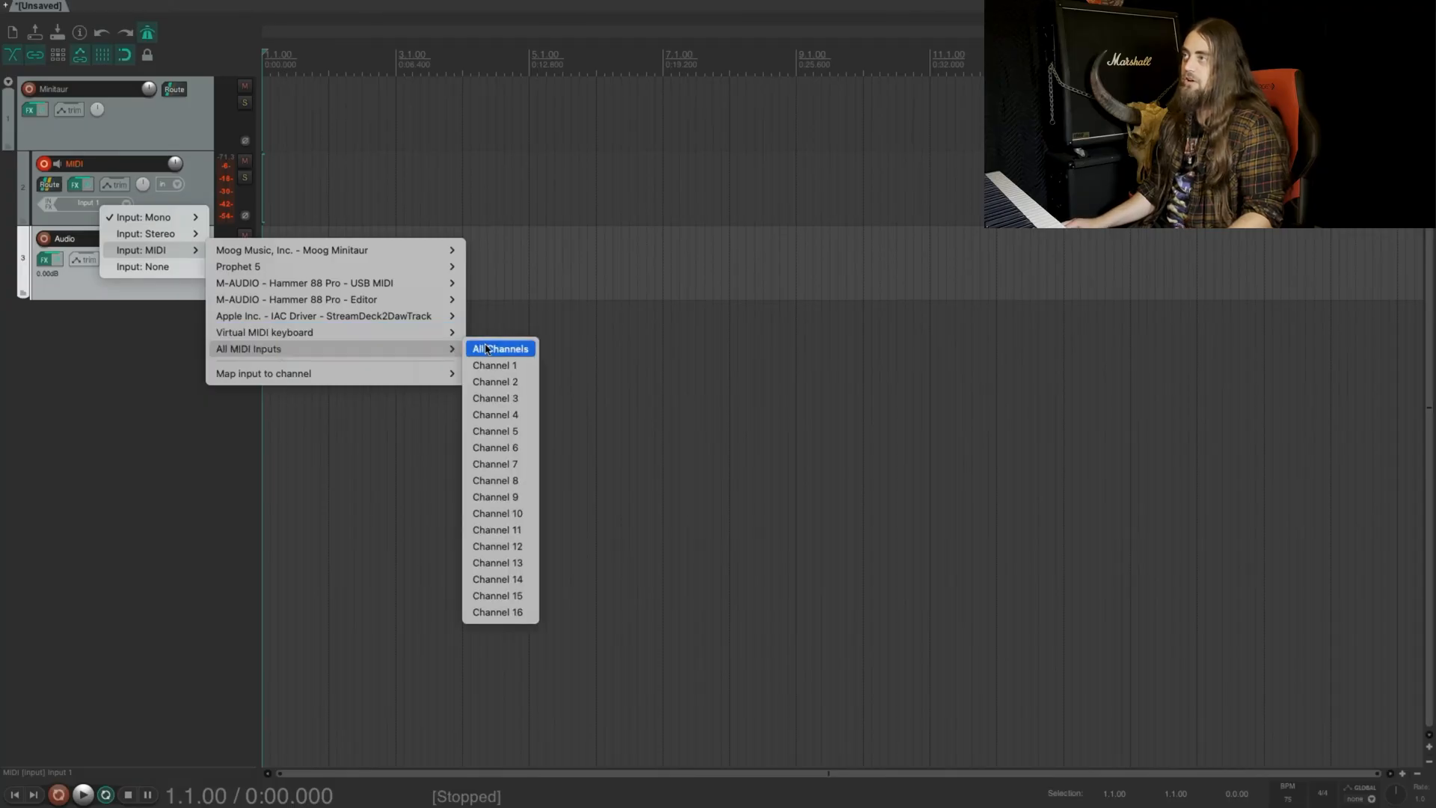
{"action": "left_click", "coordinate": [498, 347]}
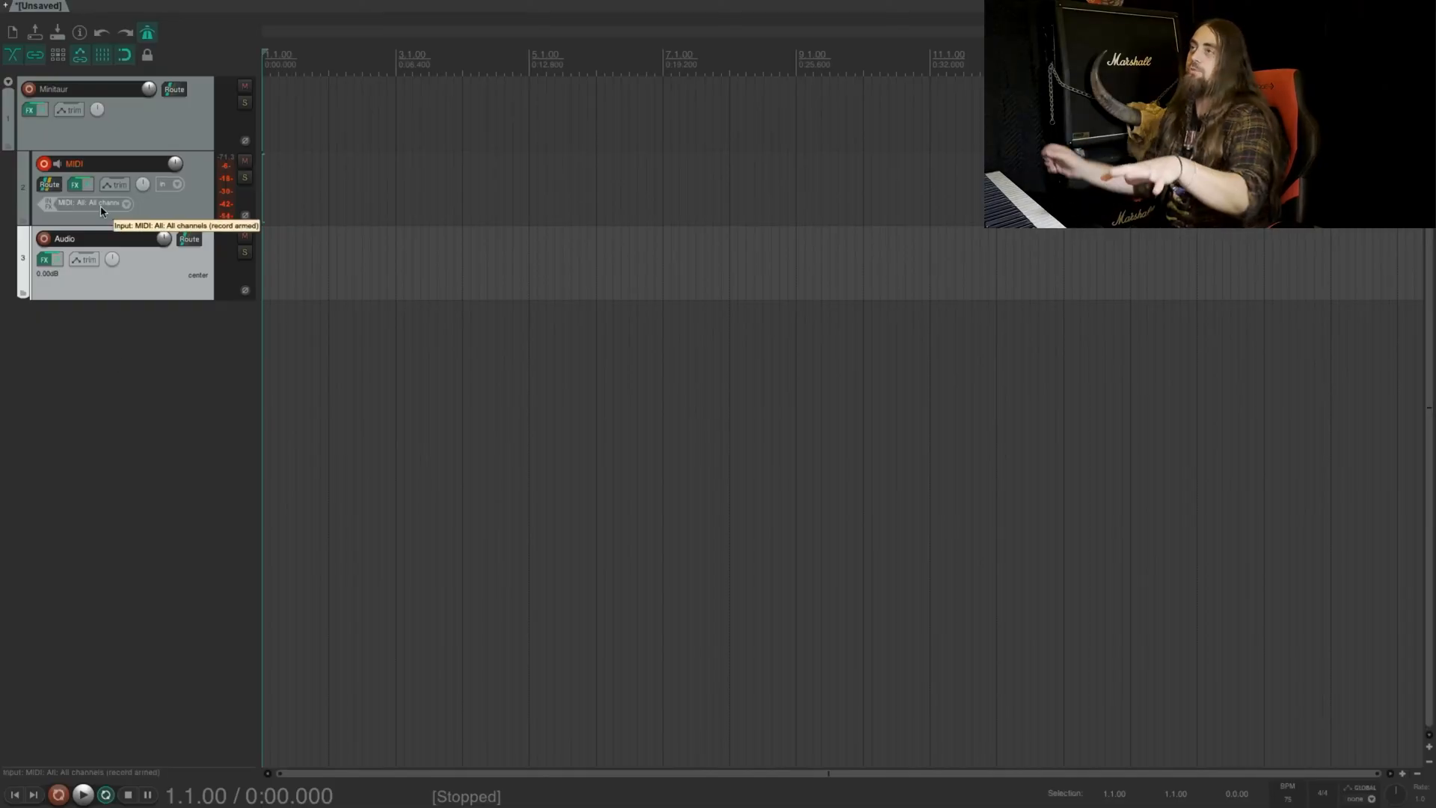
{"action": "left_click", "coordinate": [82, 203]}
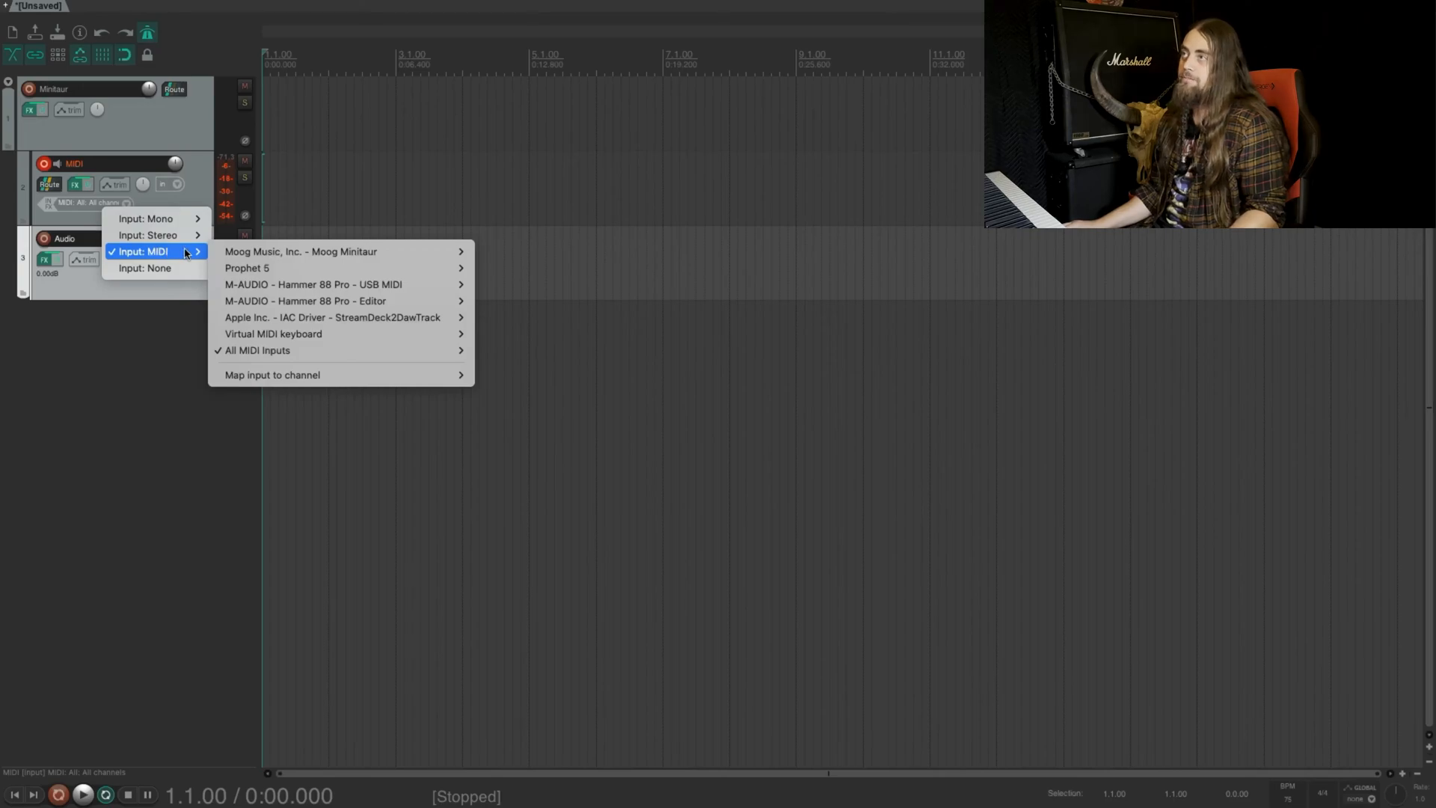
{"action": "mouse_move", "coordinate": [305, 300]}
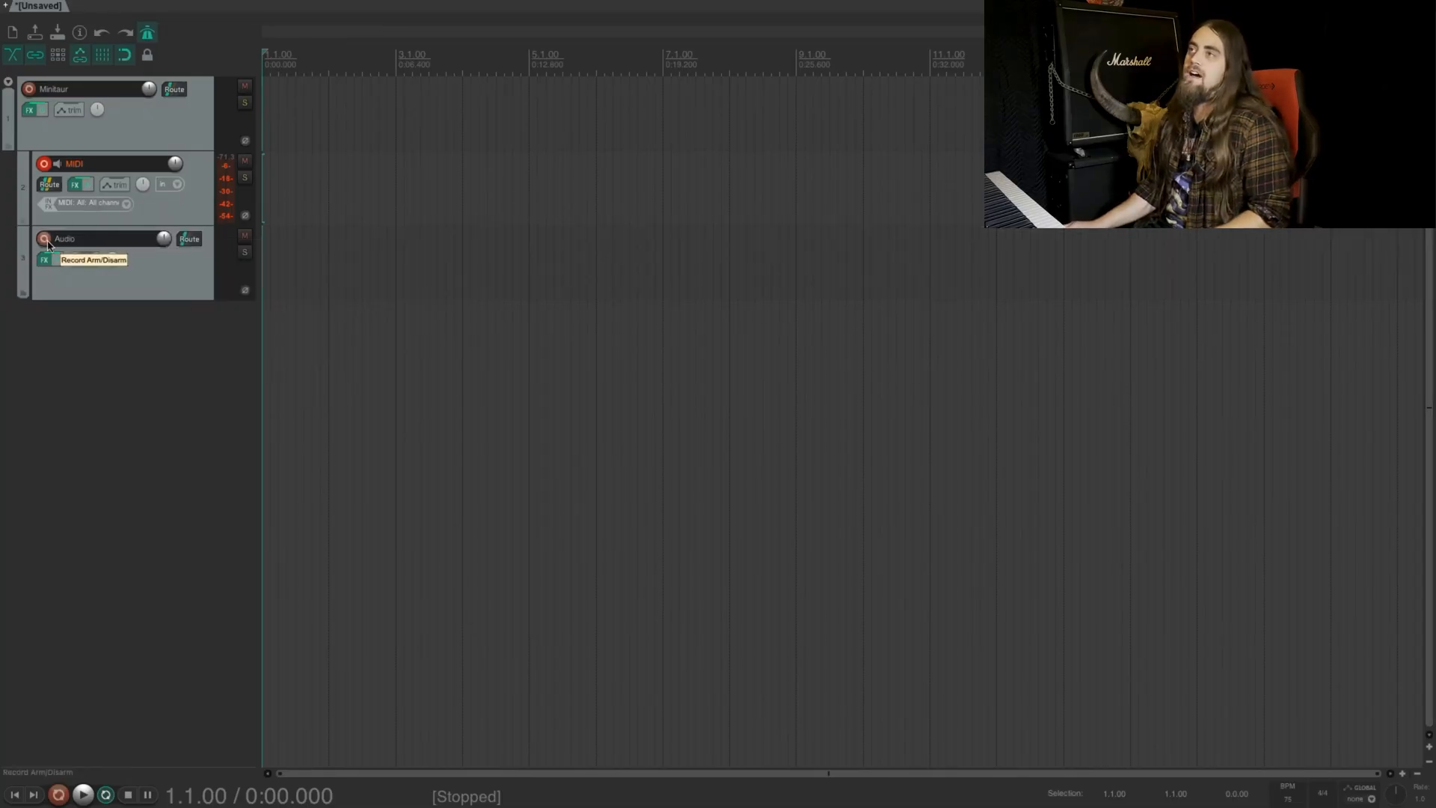
Record-arm the Audio track and set its input to mono Input 1.
{"action": "left_click", "coordinate": [43, 238]}
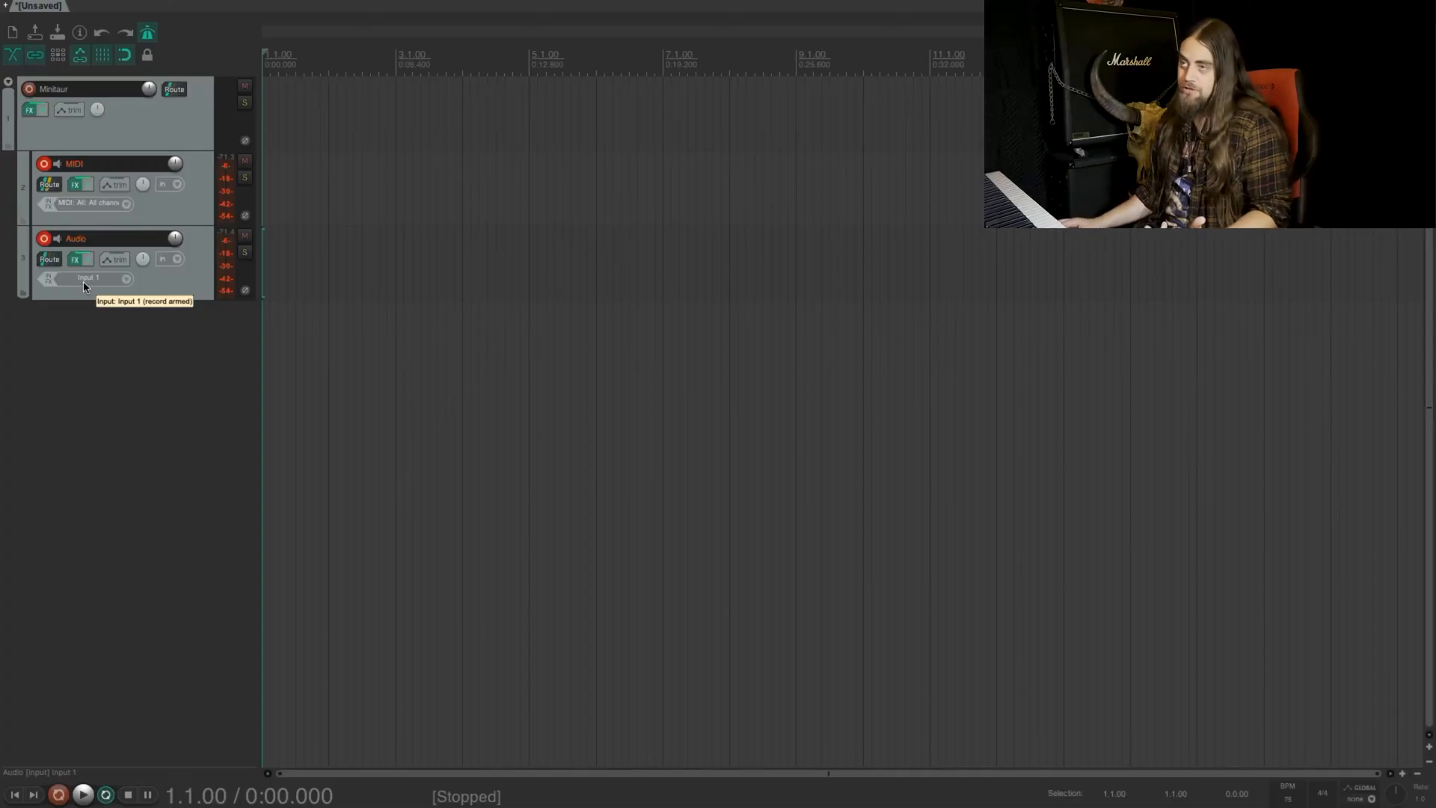
{"action": "left_click", "coordinate": [86, 279]}
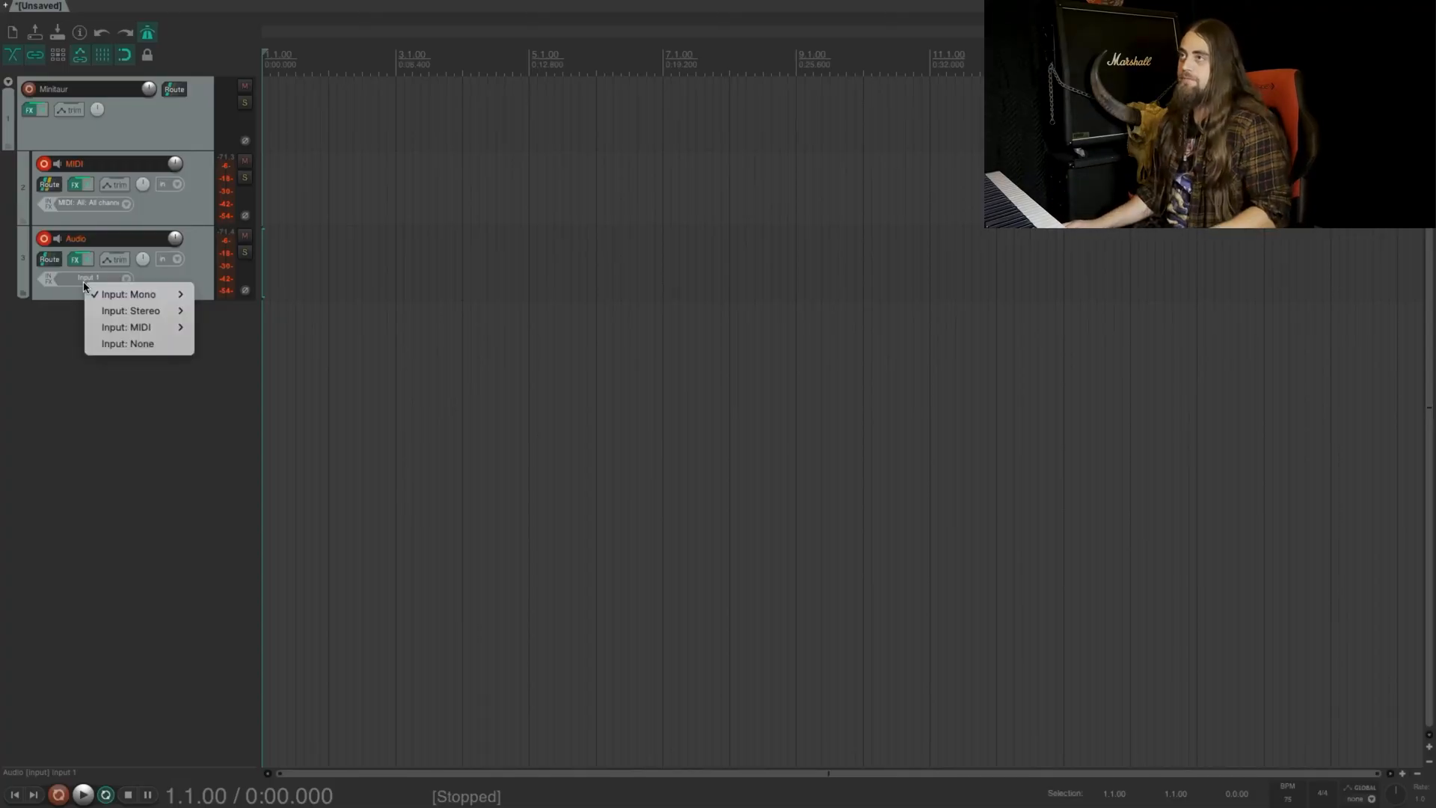
{"action": "mouse_move", "coordinate": [128, 294]}
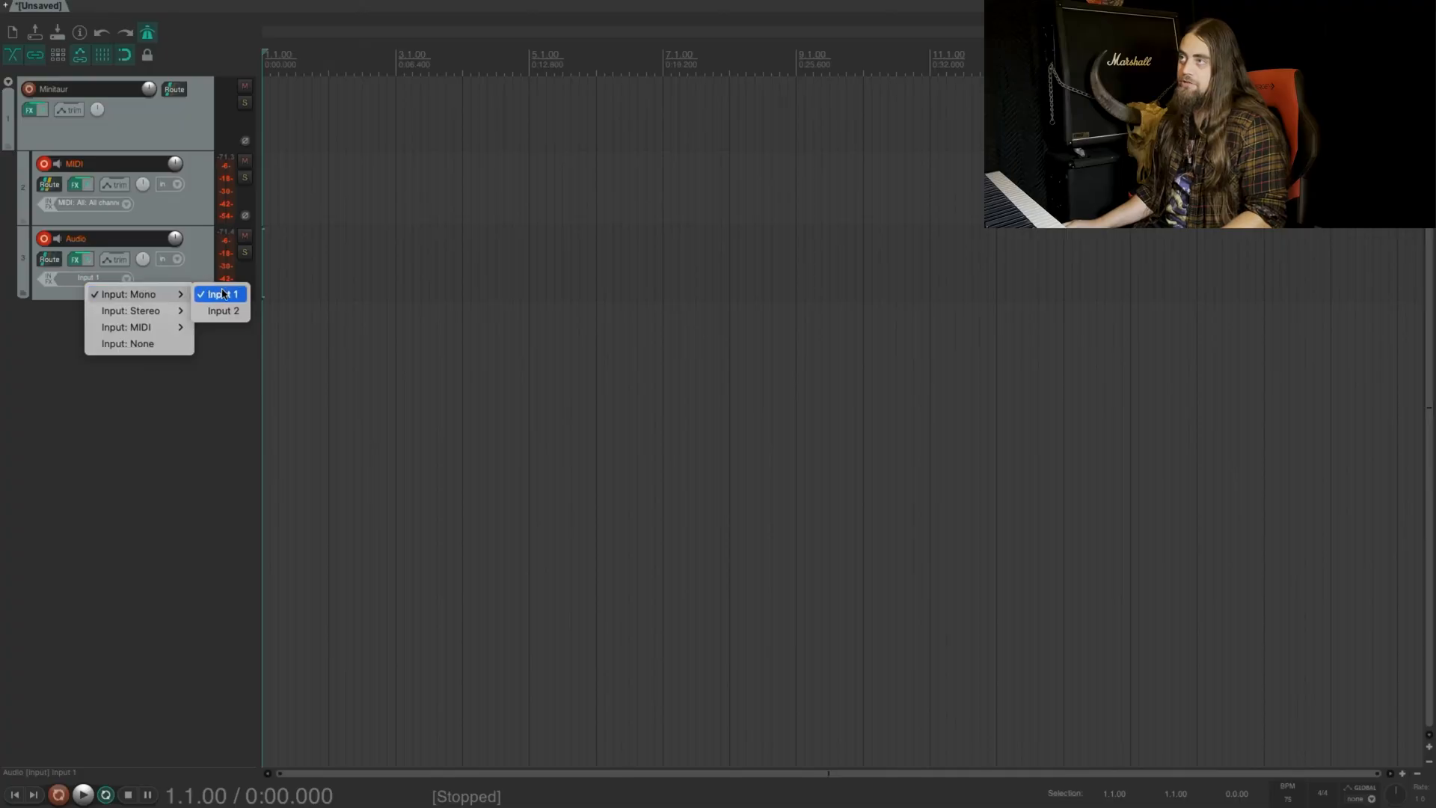
{"action": "left_click", "coordinate": [221, 294]}
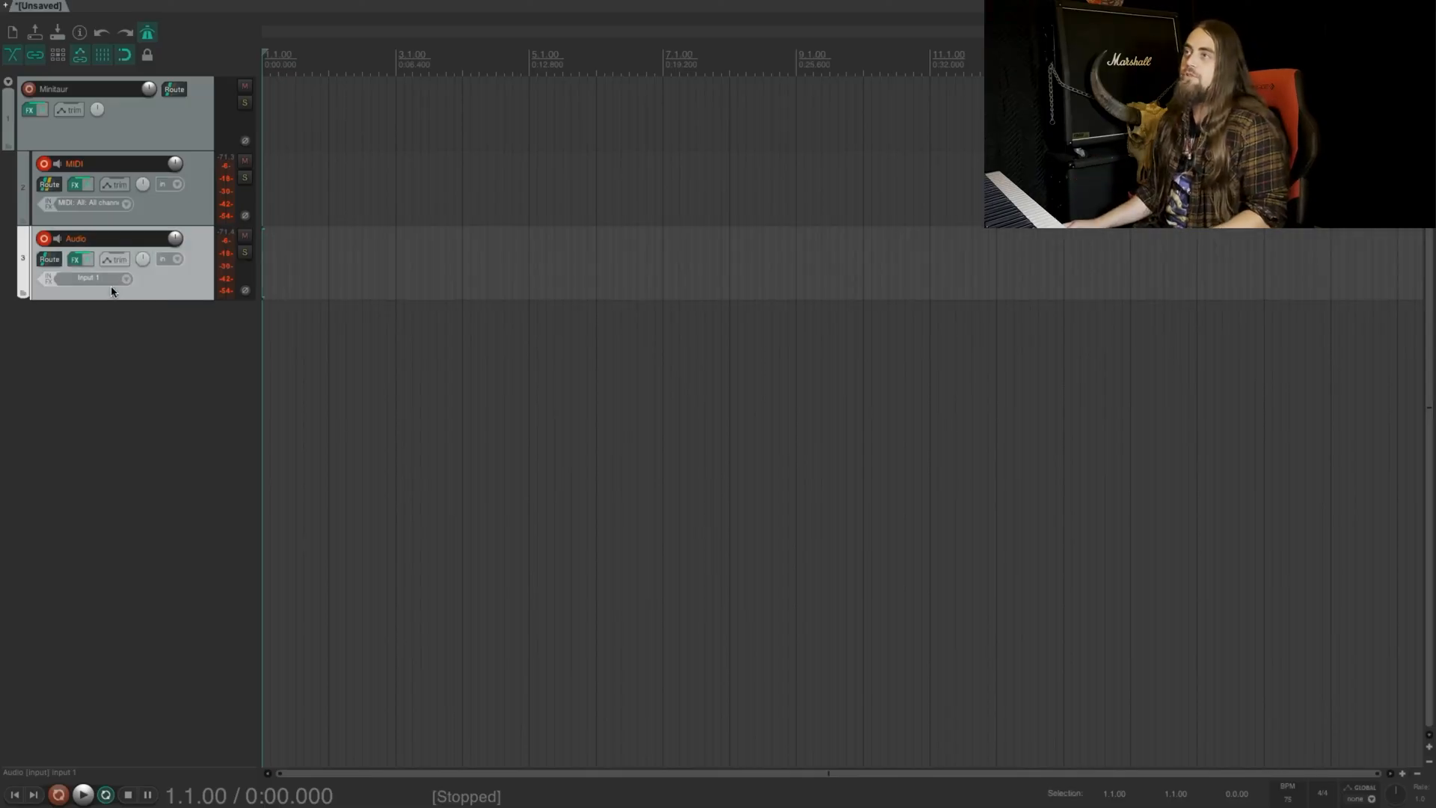
{"action": "left_click", "coordinate": [87, 277]}
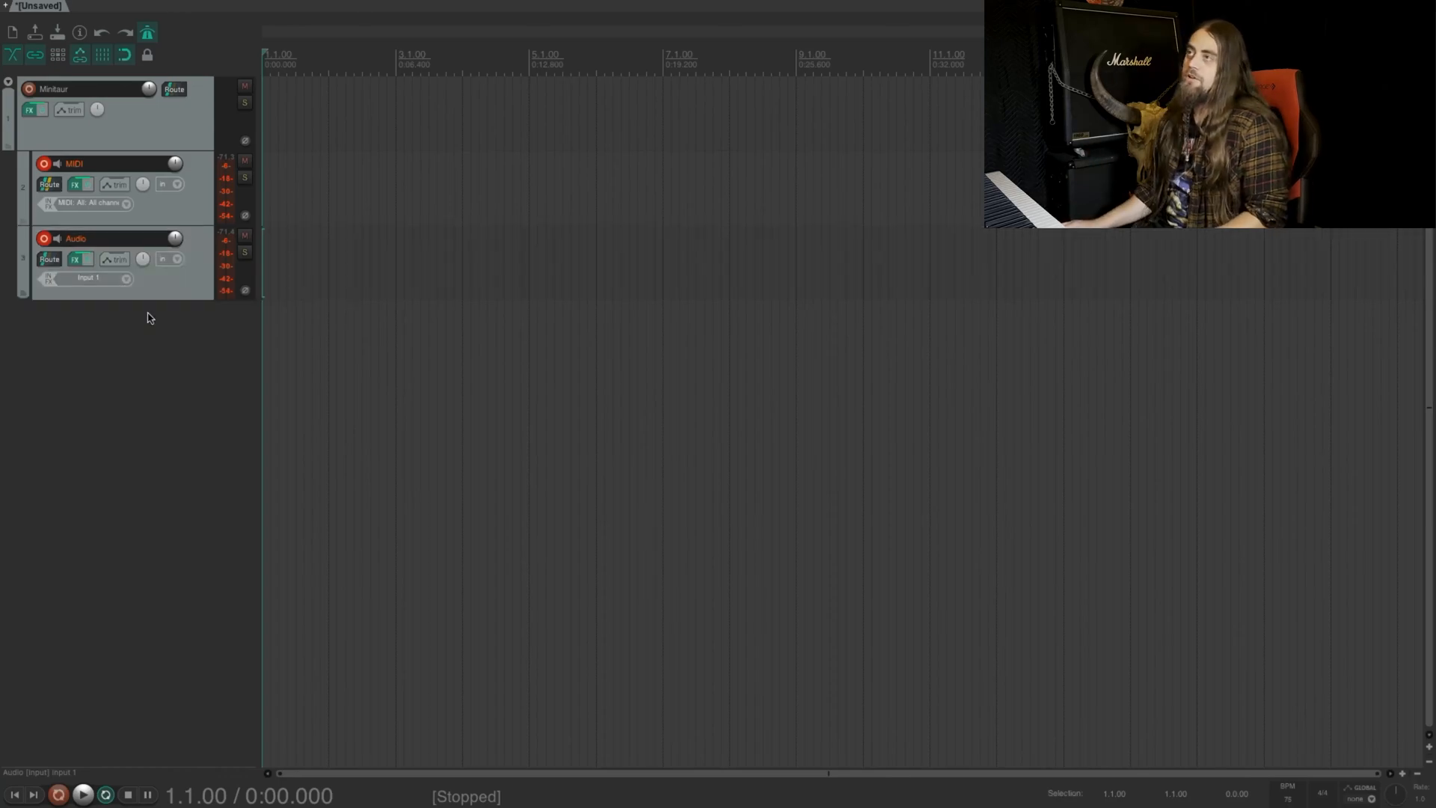
Set the Audio track to Record: disable (input monitoring only).
{"action": "left_click", "coordinate": [176, 259]}
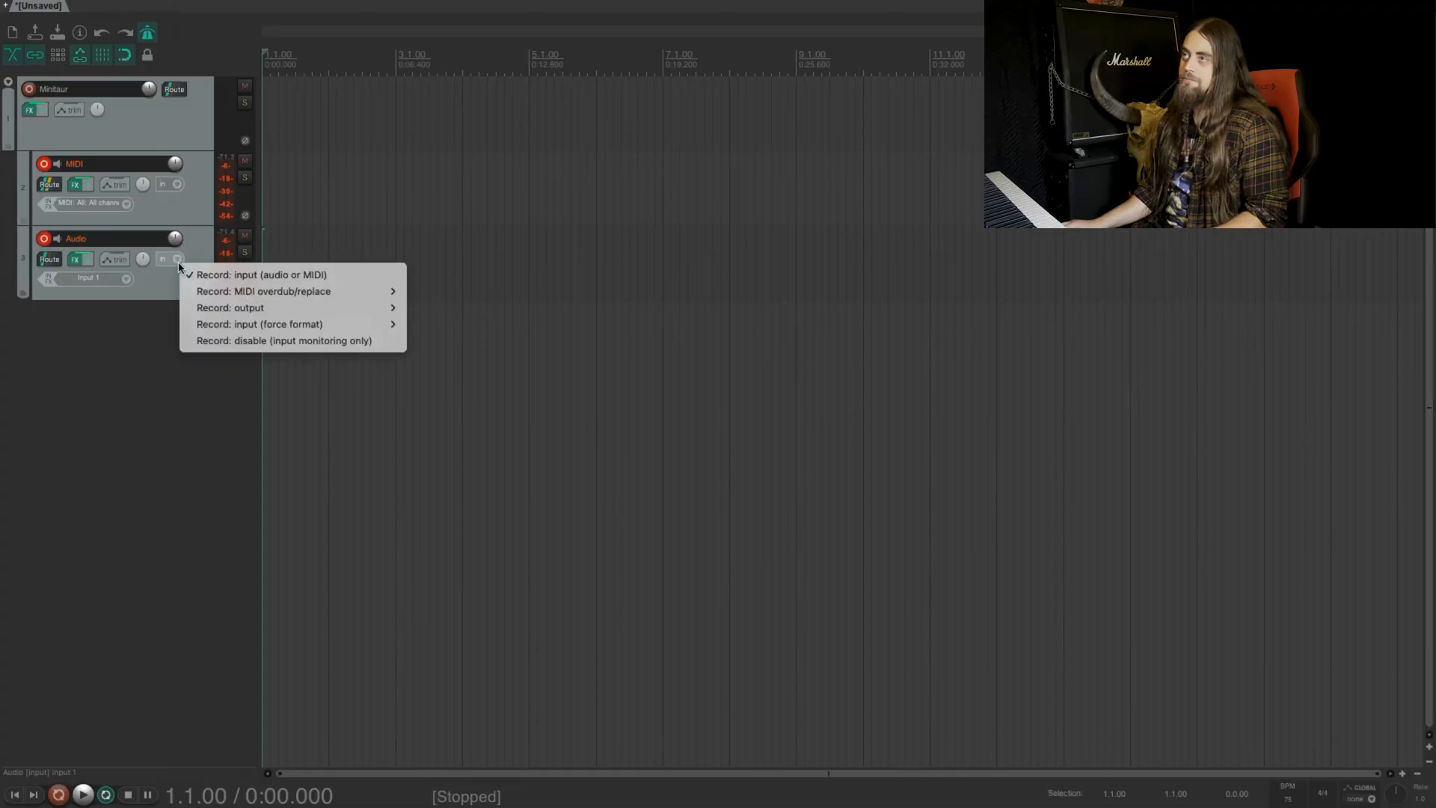
{"action": "mouse_move", "coordinate": [284, 339]}
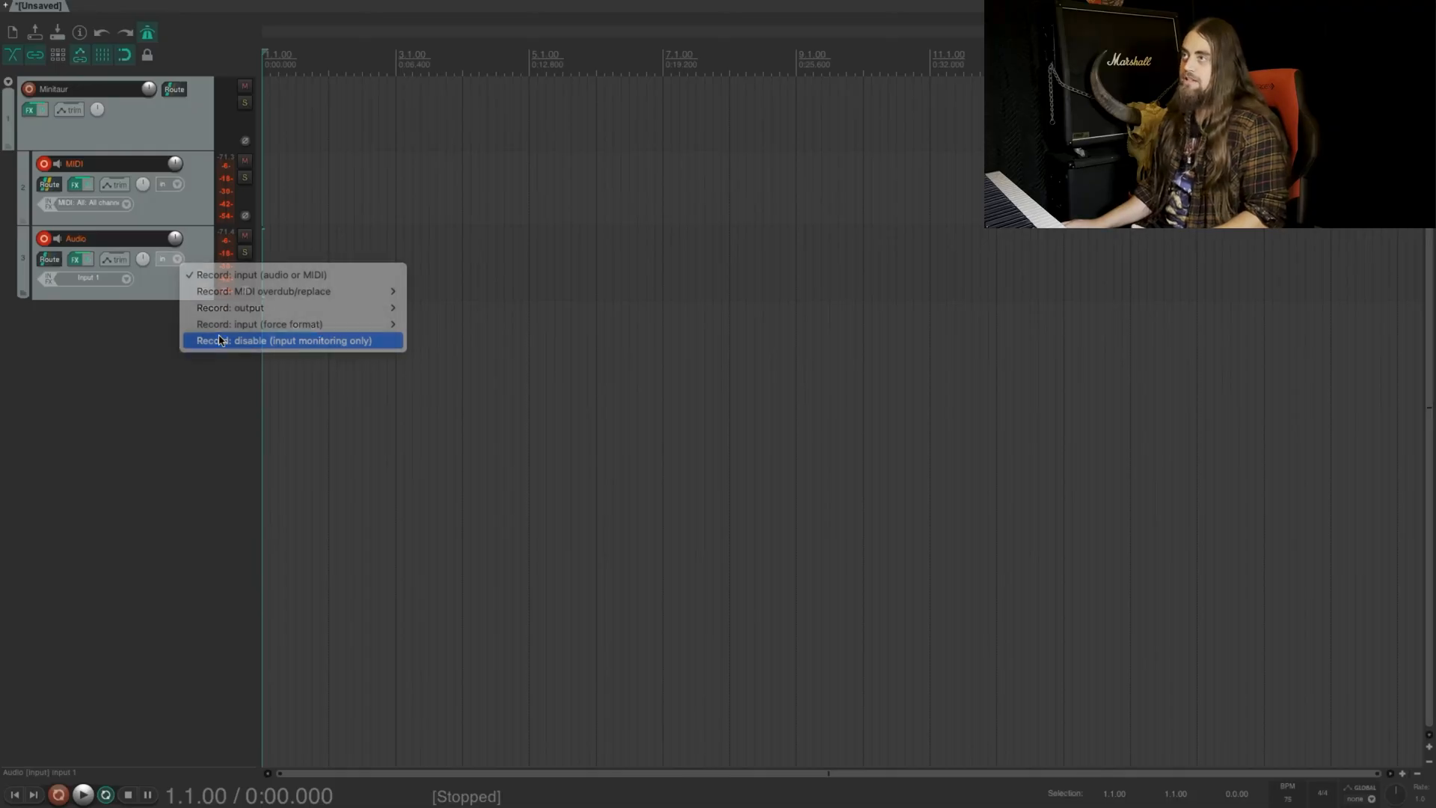
{"action": "left_click", "coordinate": [284, 339]}
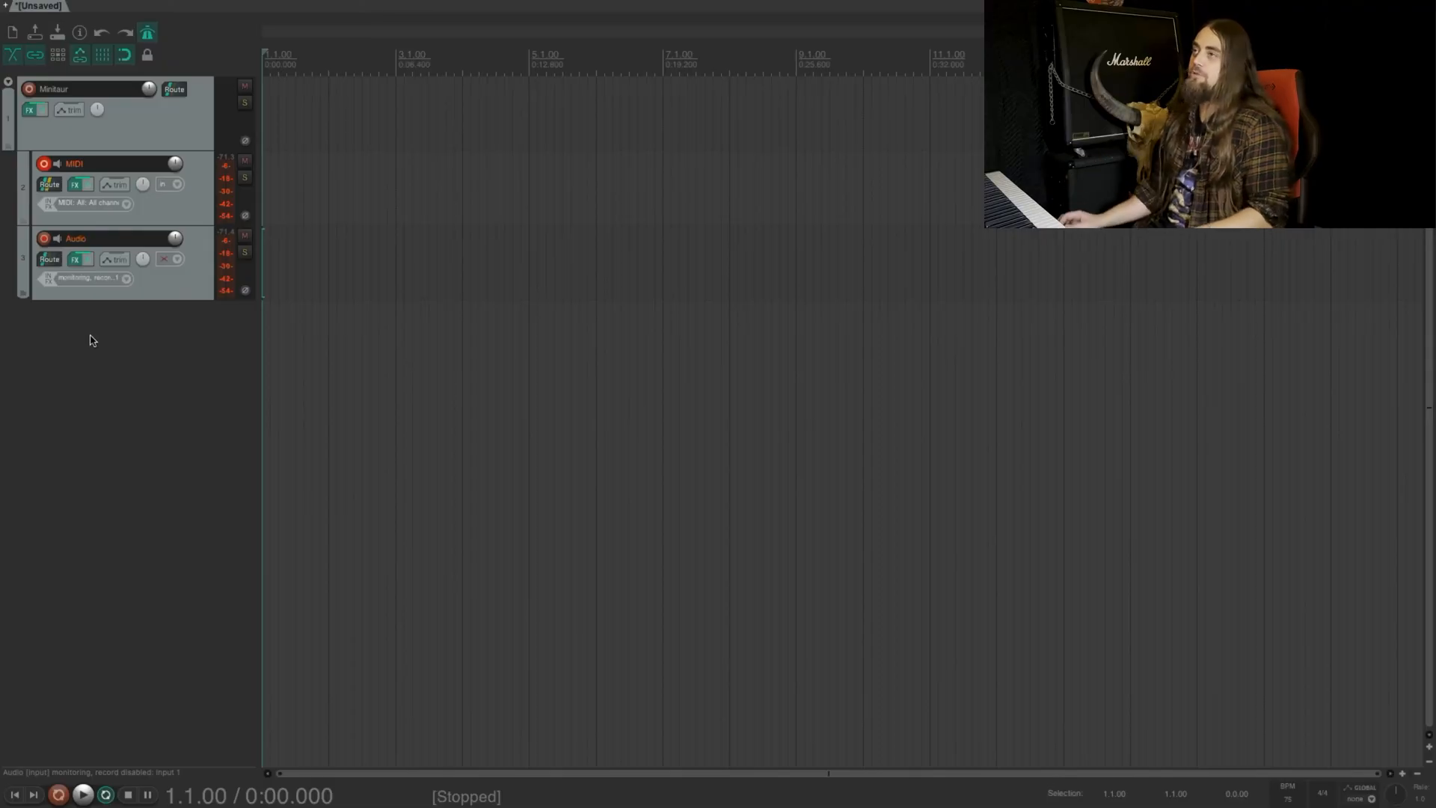
{"action": "left_click", "coordinate": [166, 259]}
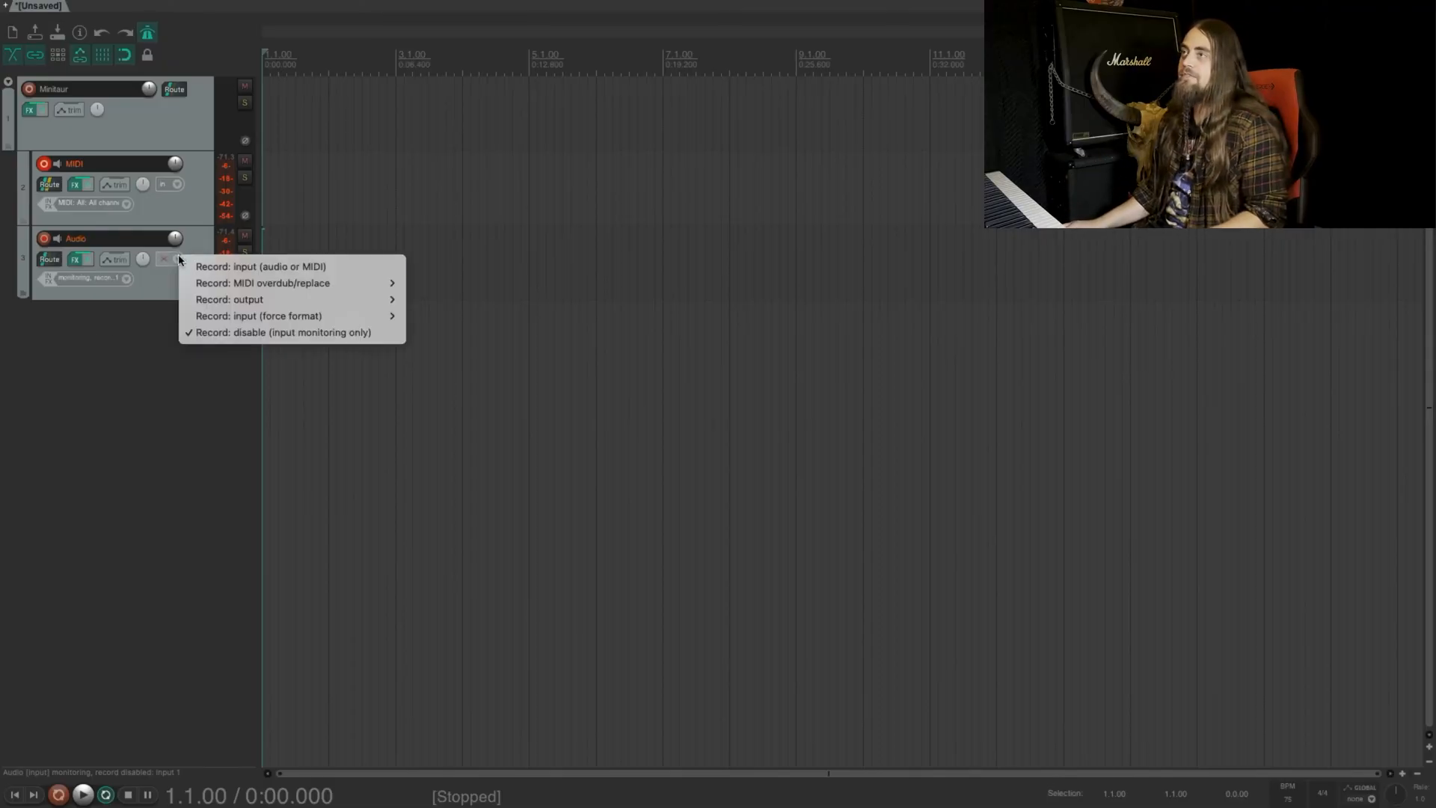
{"action": "mouse_move", "coordinate": [263, 265]}
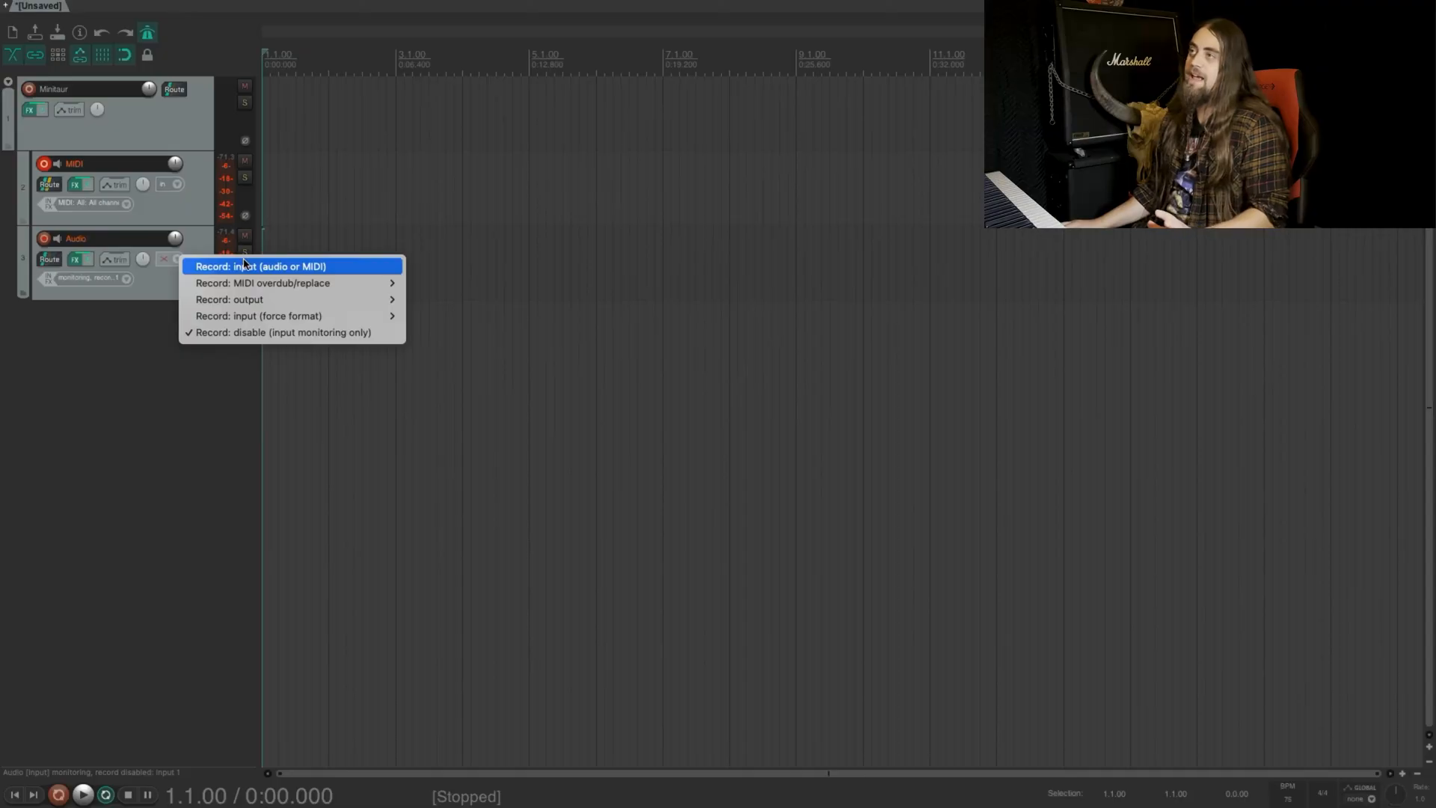
{"action": "left_click", "coordinate": [261, 265]}
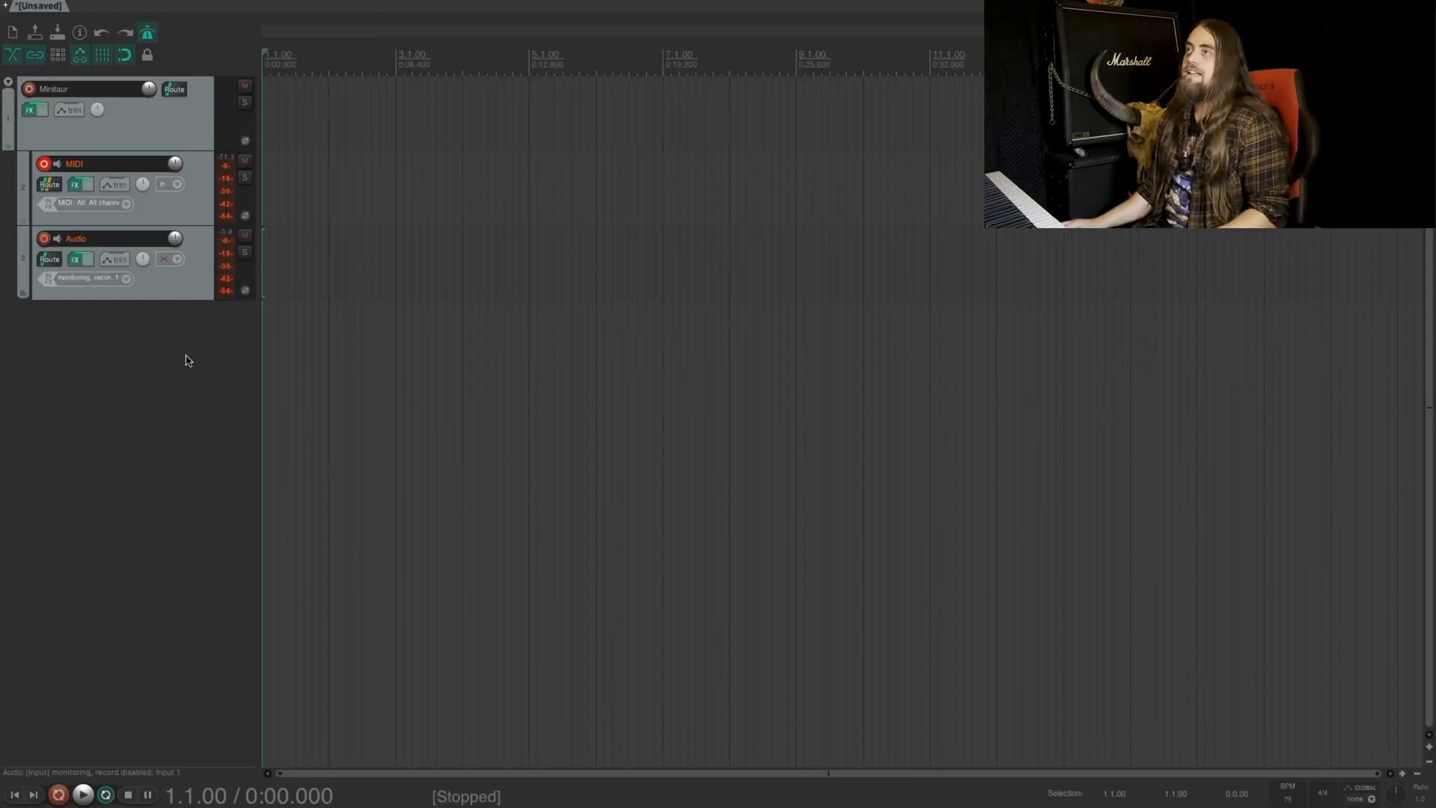
{"action": "mouse_move", "coordinate": [187, 332]}
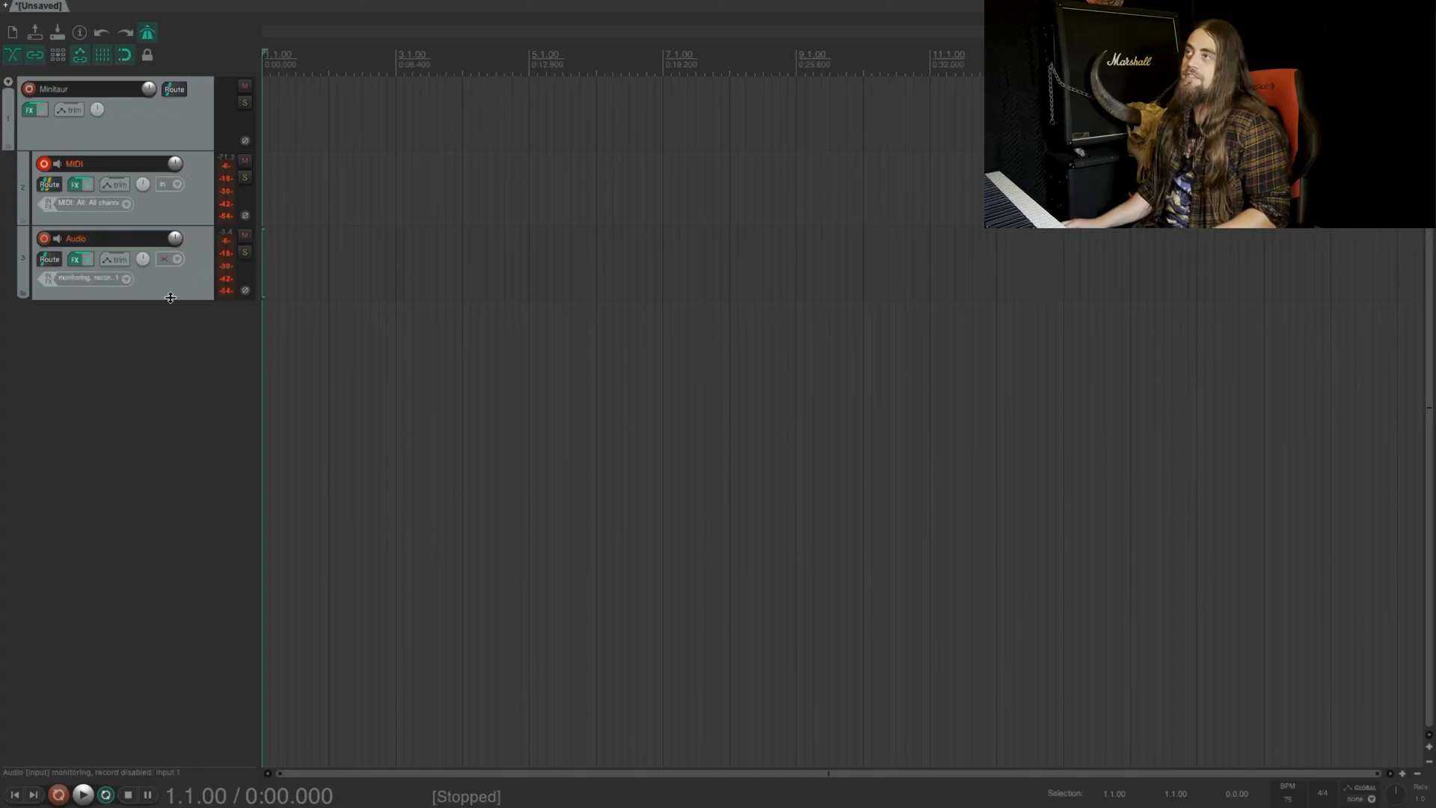
Record a MIDI item and select roughly bars 1 to 4 in the ruler.
{"action": "left_click", "coordinate": [175, 260]}
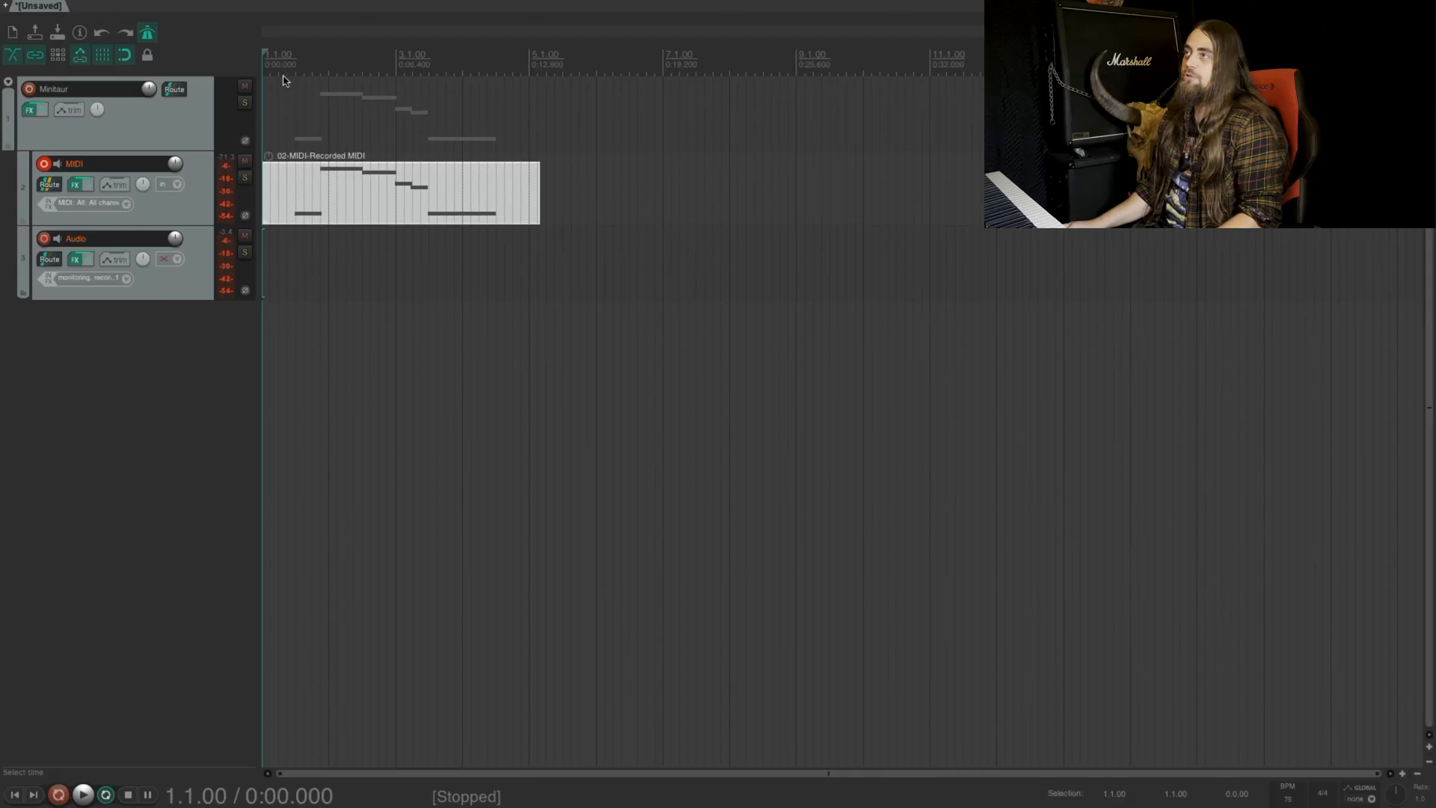
{"action": "left_click_drag", "start_coordinate": [289, 65], "coordinate": [486, 66]}
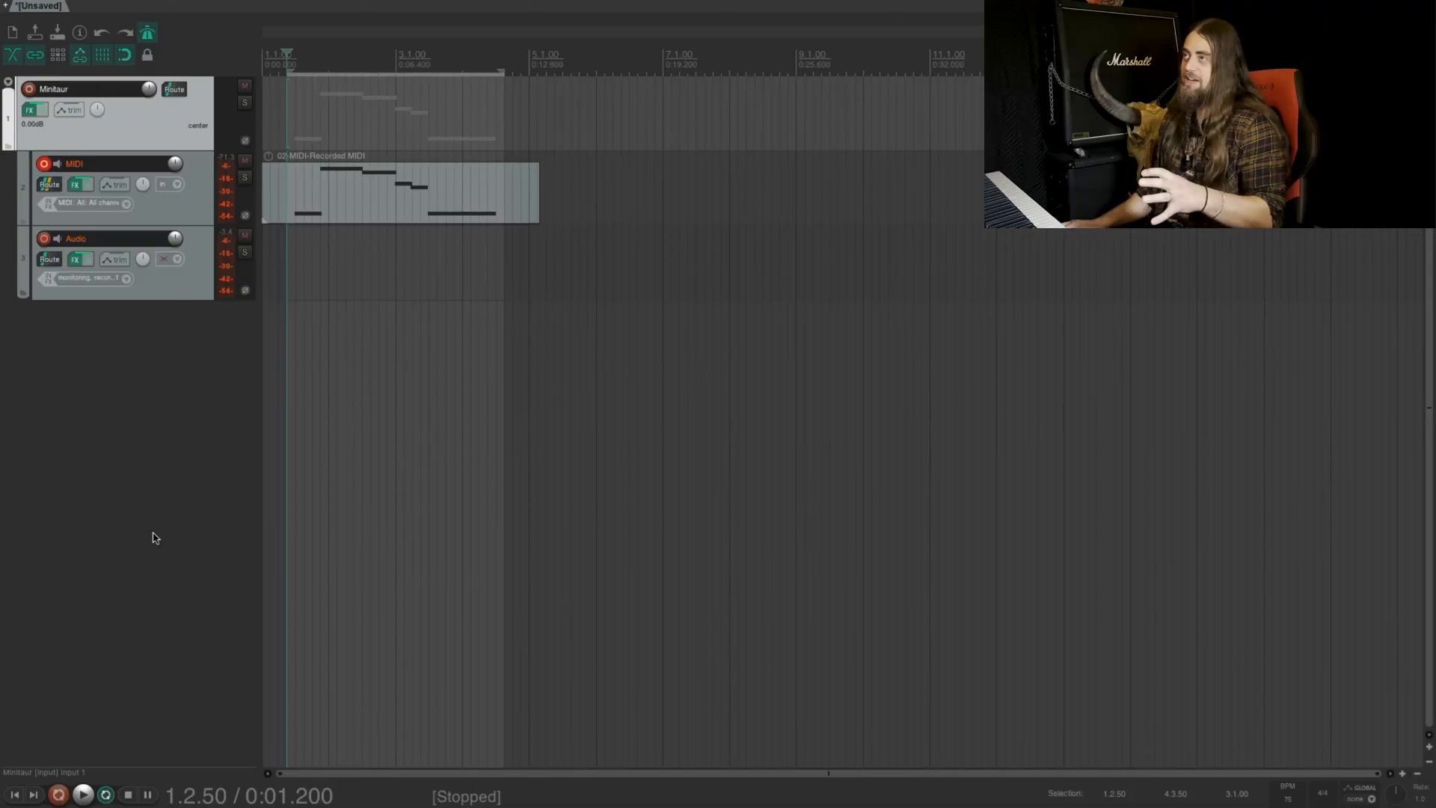
{"action": "left_click", "coordinate": [81, 793]}
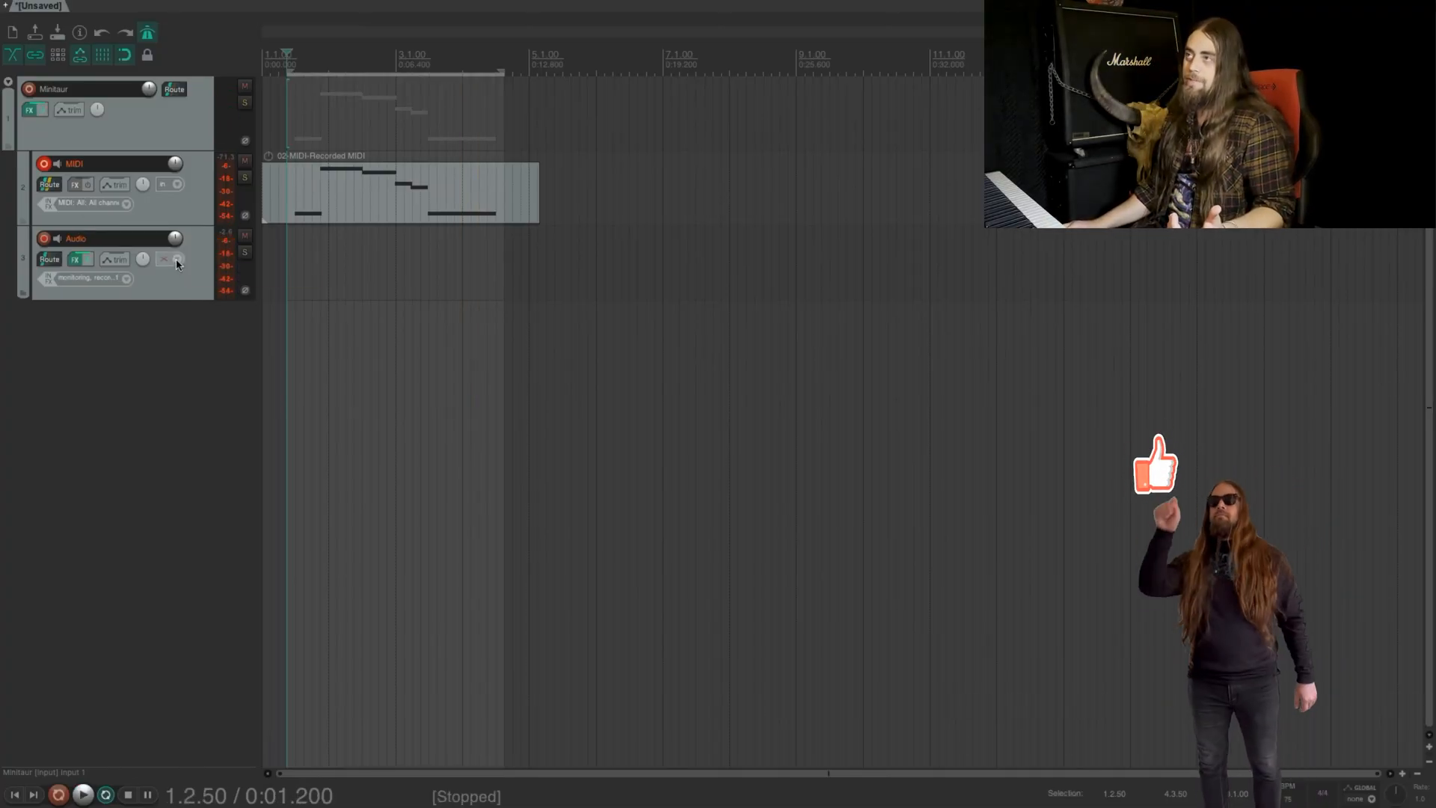
Switch the Audio track back to Record: input to capture the synth audio.
{"action": "left_click", "coordinate": [175, 260]}
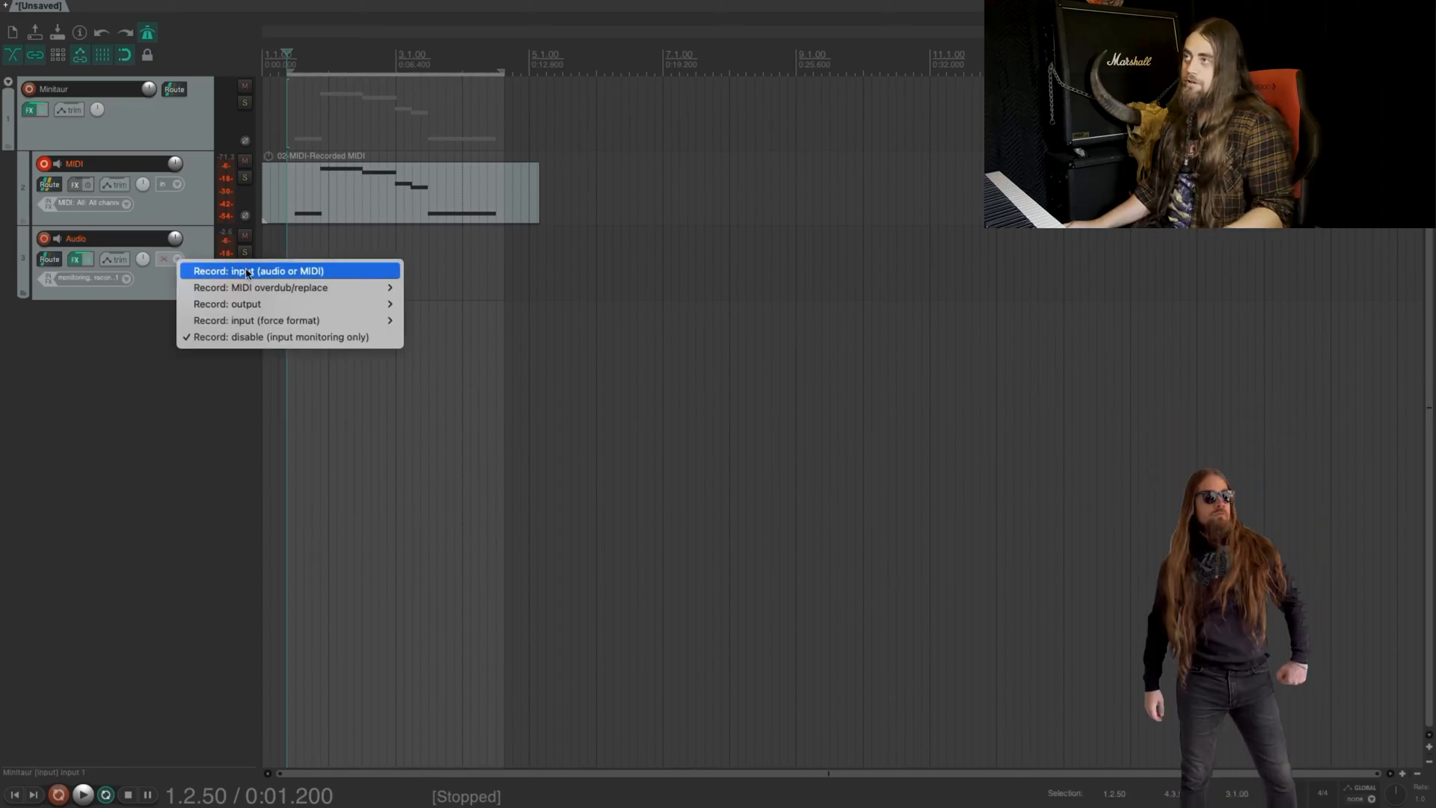
{"action": "left_click", "coordinate": [260, 270]}
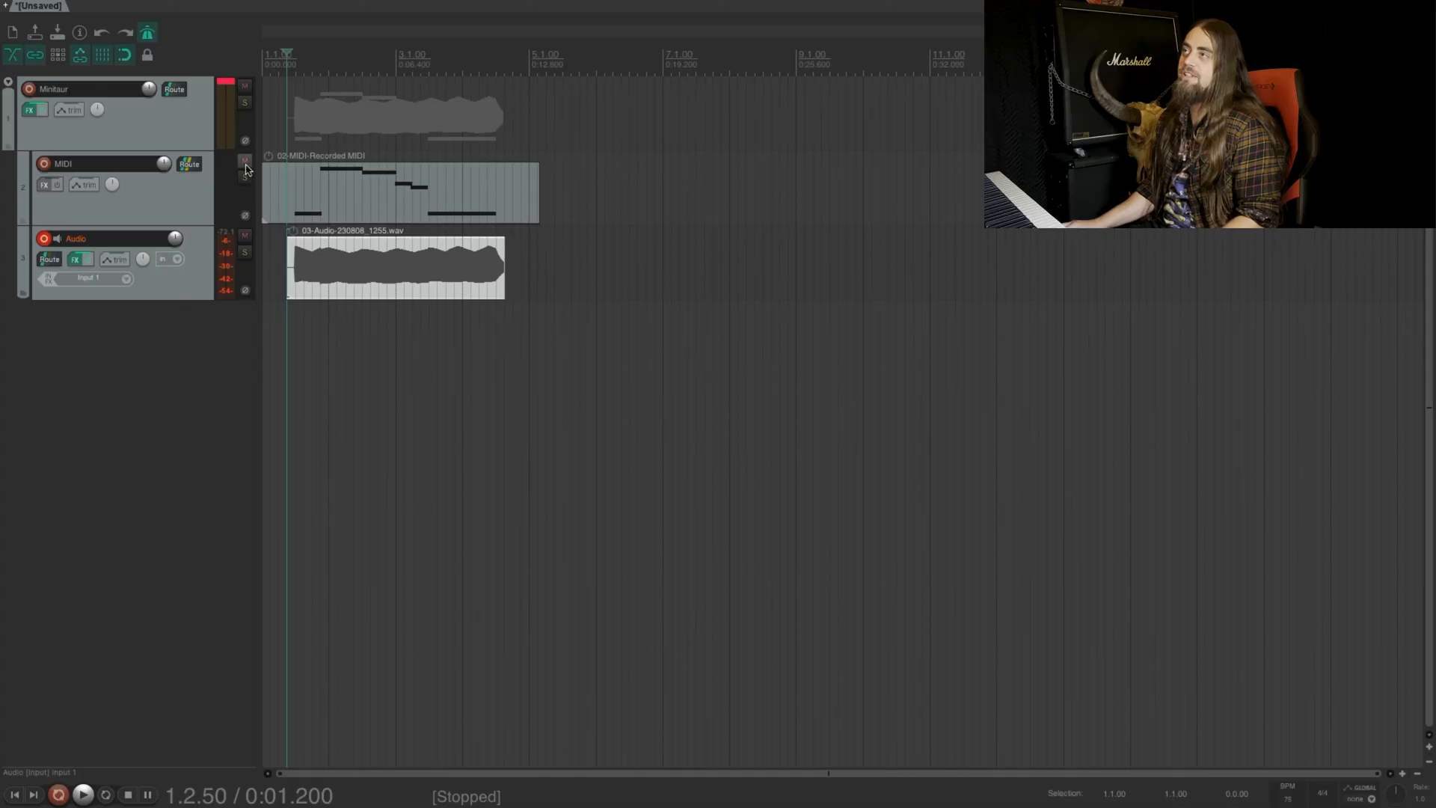
{"action": "mouse_move", "coordinate": [244, 163]}
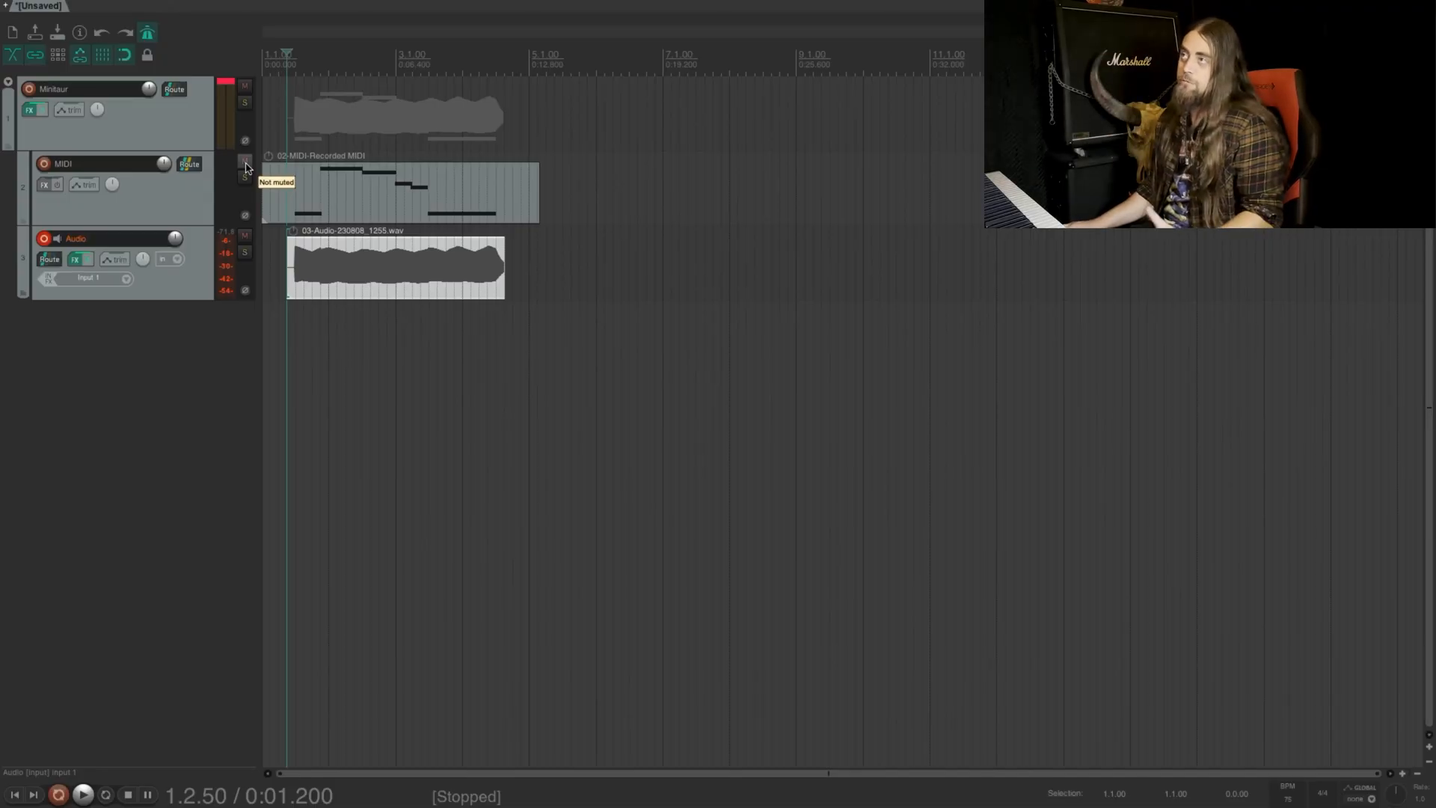
Mute the MIDI track and enlarge the Audio track to show its waveform.
{"action": "left_click", "coordinate": [245, 161]}
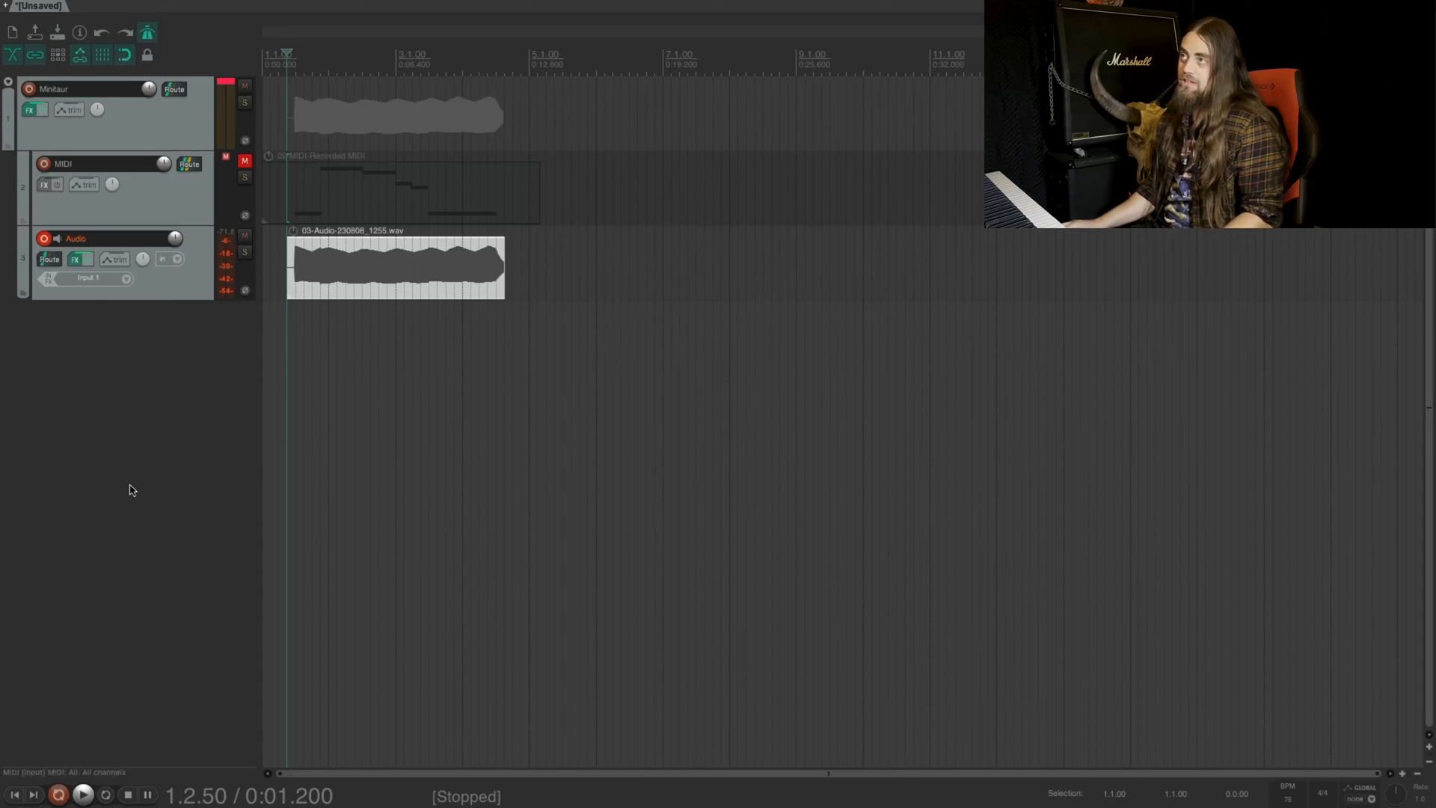
{"action": "left_click", "coordinate": [81, 793]}
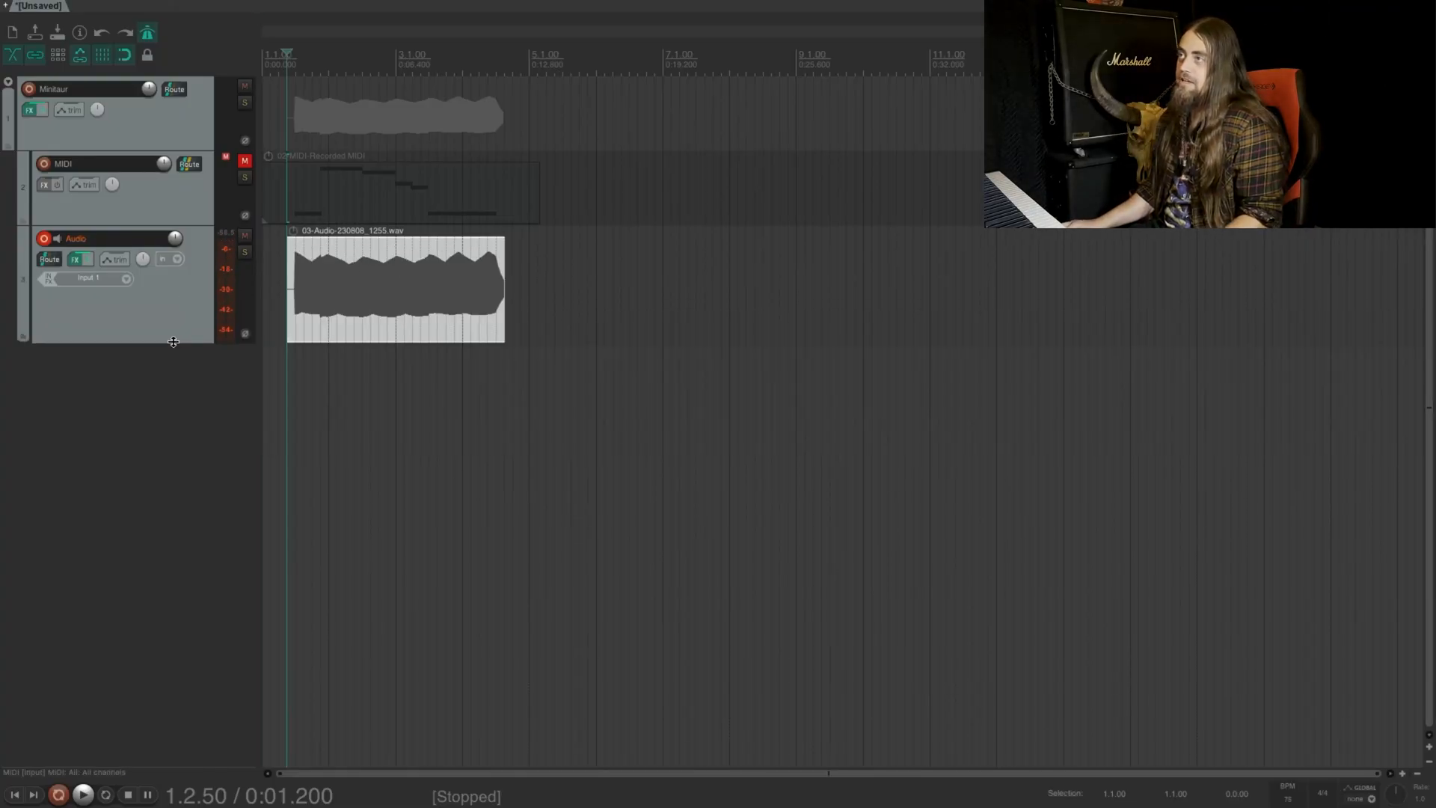
{"action": "mouse_move", "coordinate": [149, 480]}
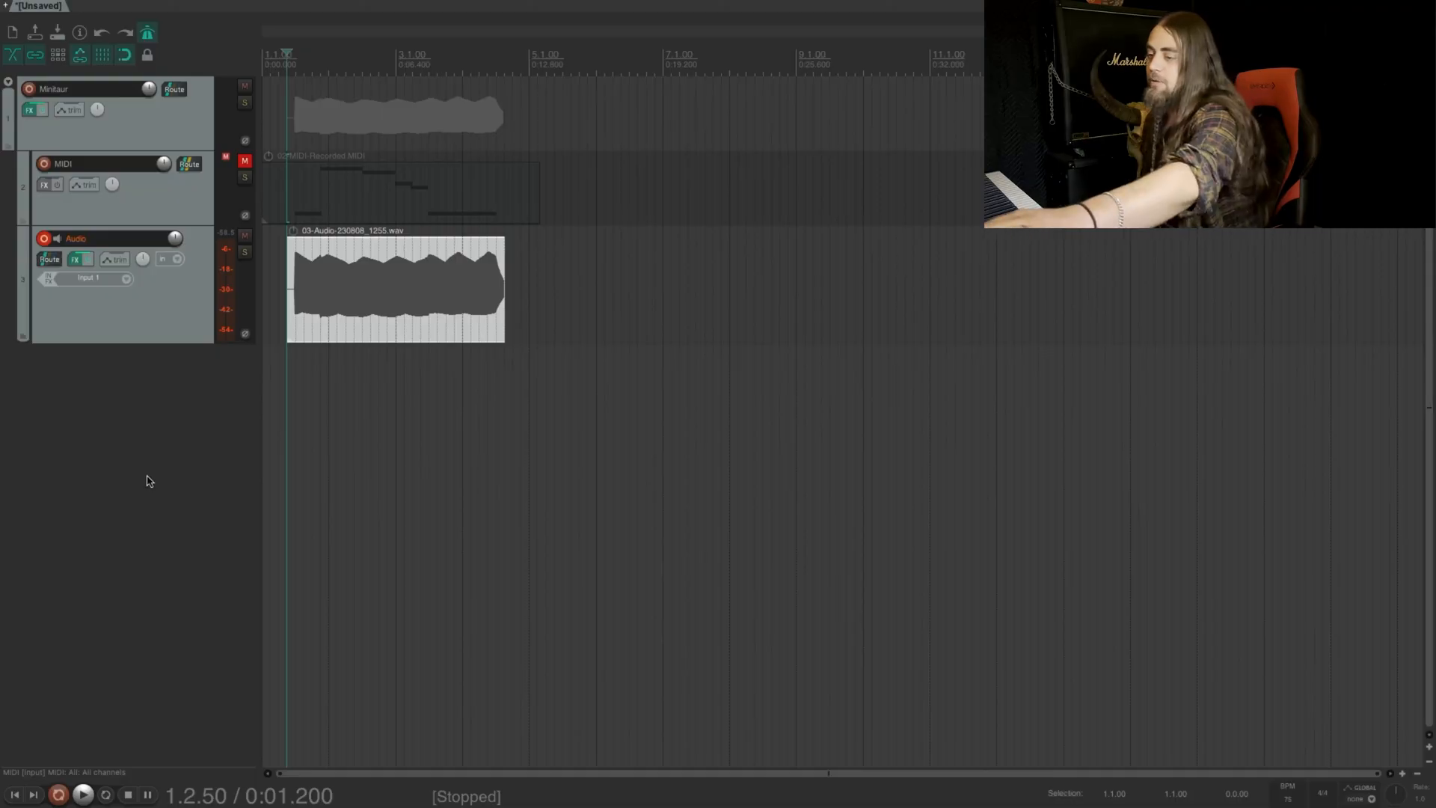